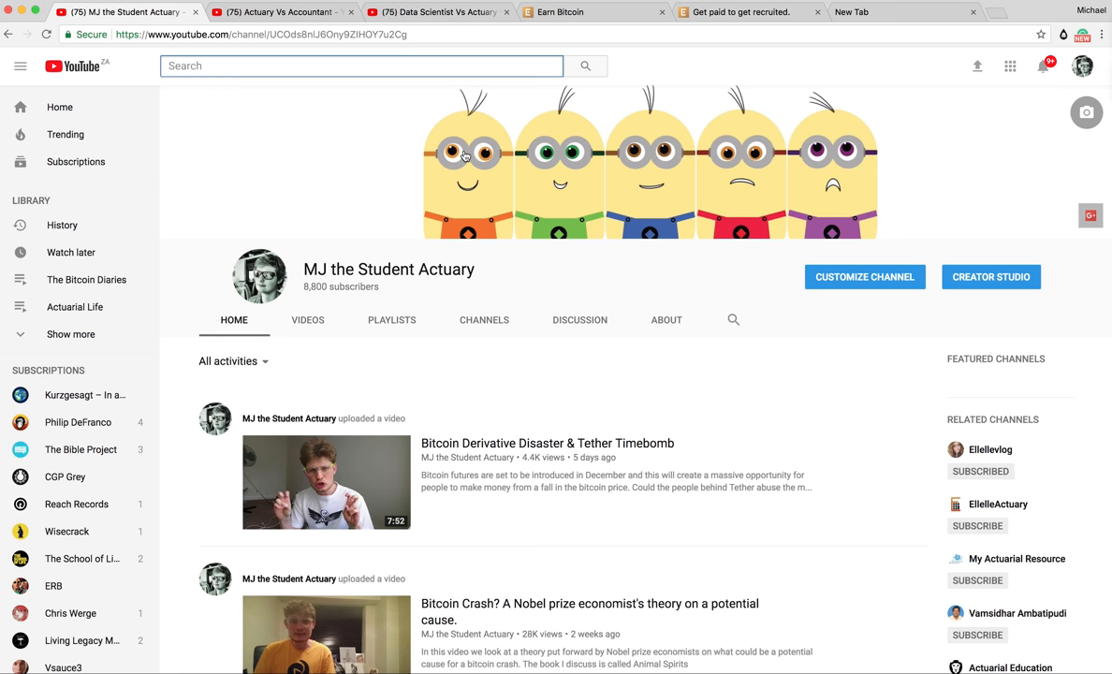
{"action": "mouse_move", "coordinate": [227, 66]}
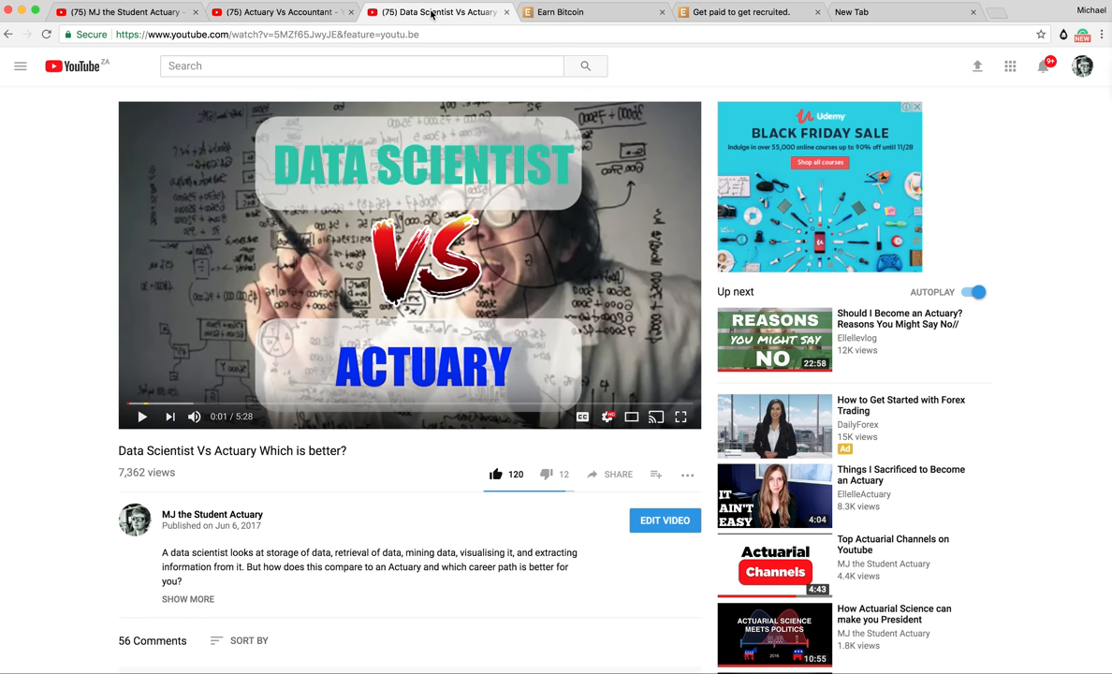
{"action": "mouse_move", "coordinate": [427, 15]}
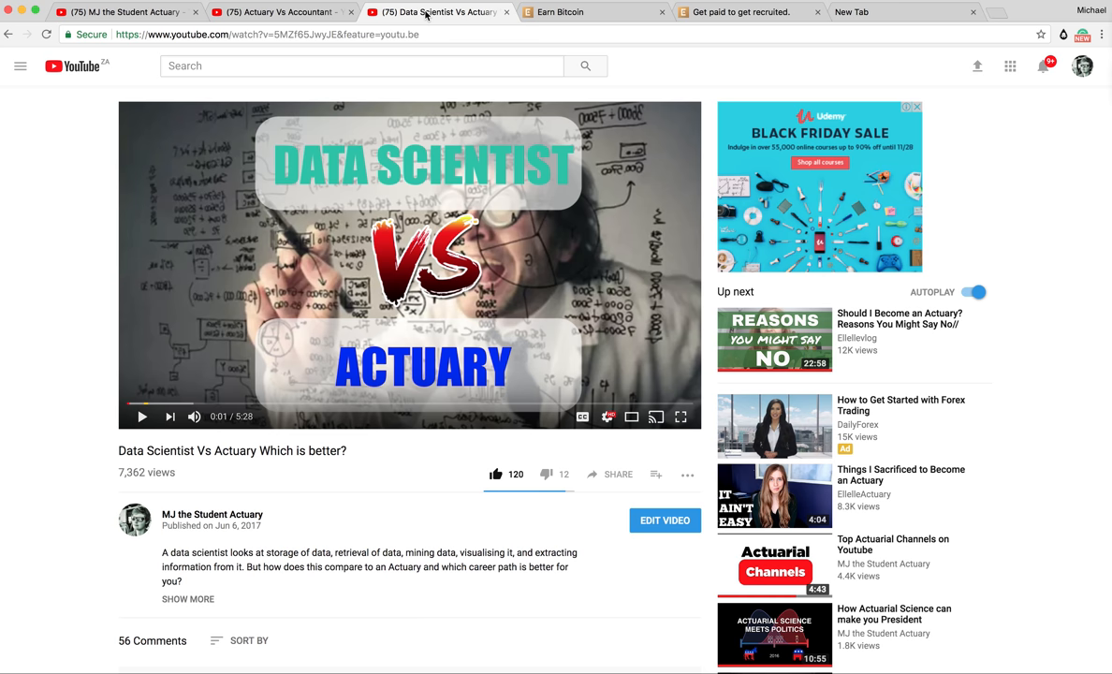
Step: Bring up the 'Data Scientist Vs Actuary Which is better?' YouTube video tab
{"action": "left_click", "coordinate": [112, 12]}
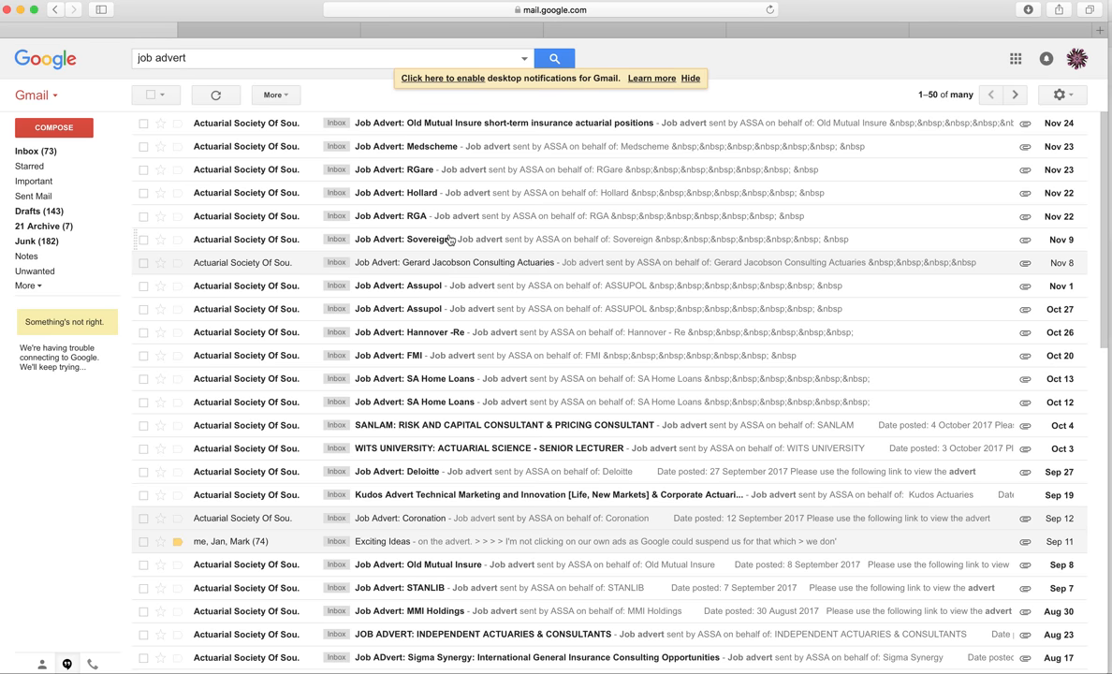
Step: Scroll the Gmail 'job advert' results and open the Hollard job advert email
{"action": "scroll", "scroll_direction": "down", "scroll_amount": 3}
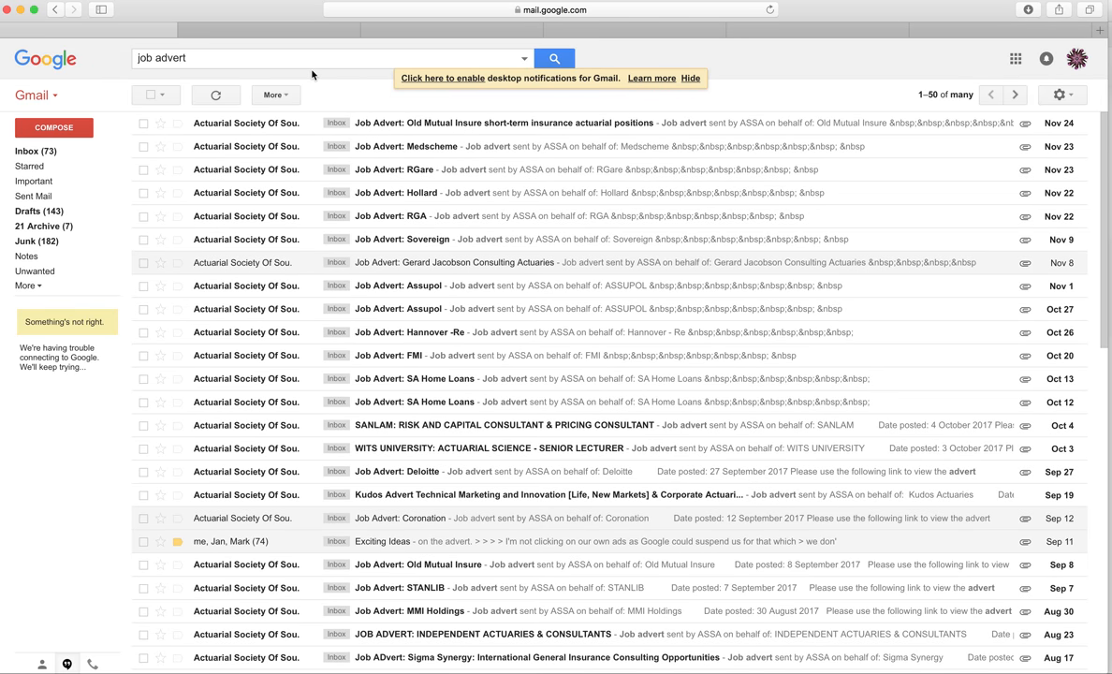
{"action": "left_click", "coordinate": [394, 192]}
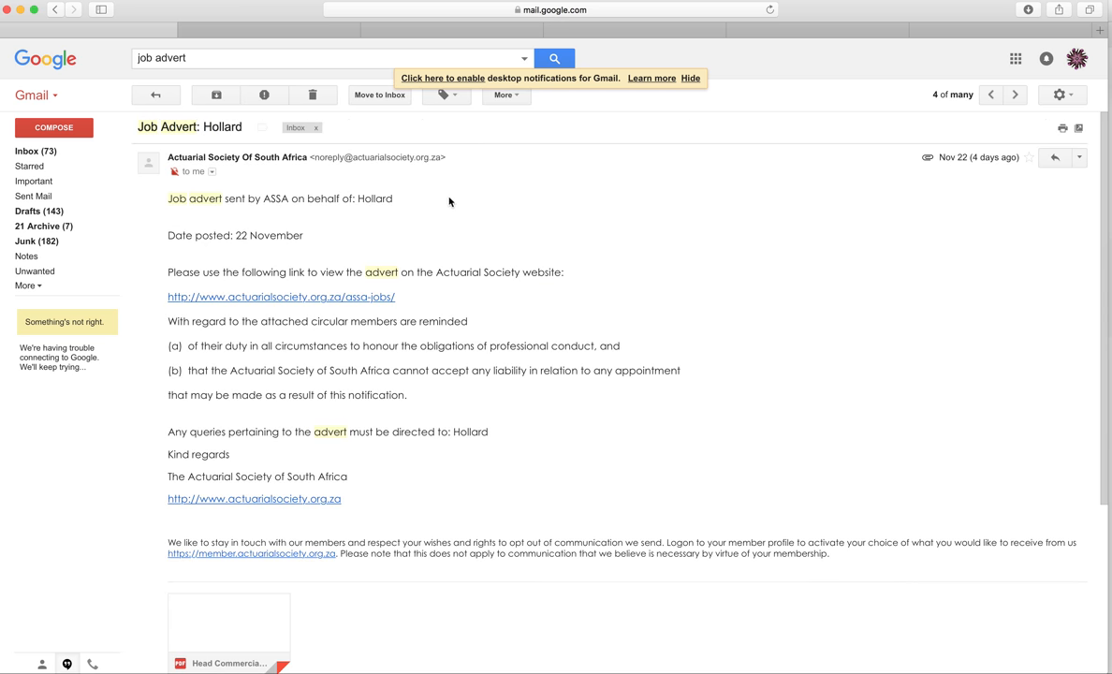
Step: Preview the Head Commercial Pricing Hollard PDF, then return to the results list
{"action": "scroll", "scroll_direction": "down", "scroll_amount": 3}
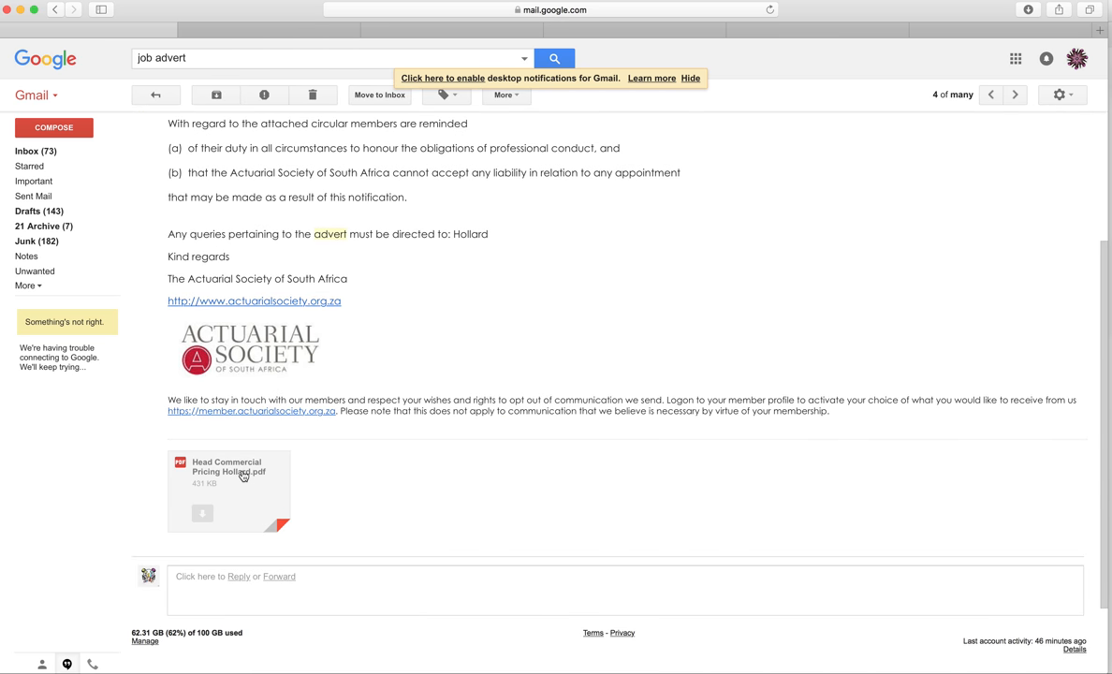
{"action": "left_click", "coordinate": [230, 491]}
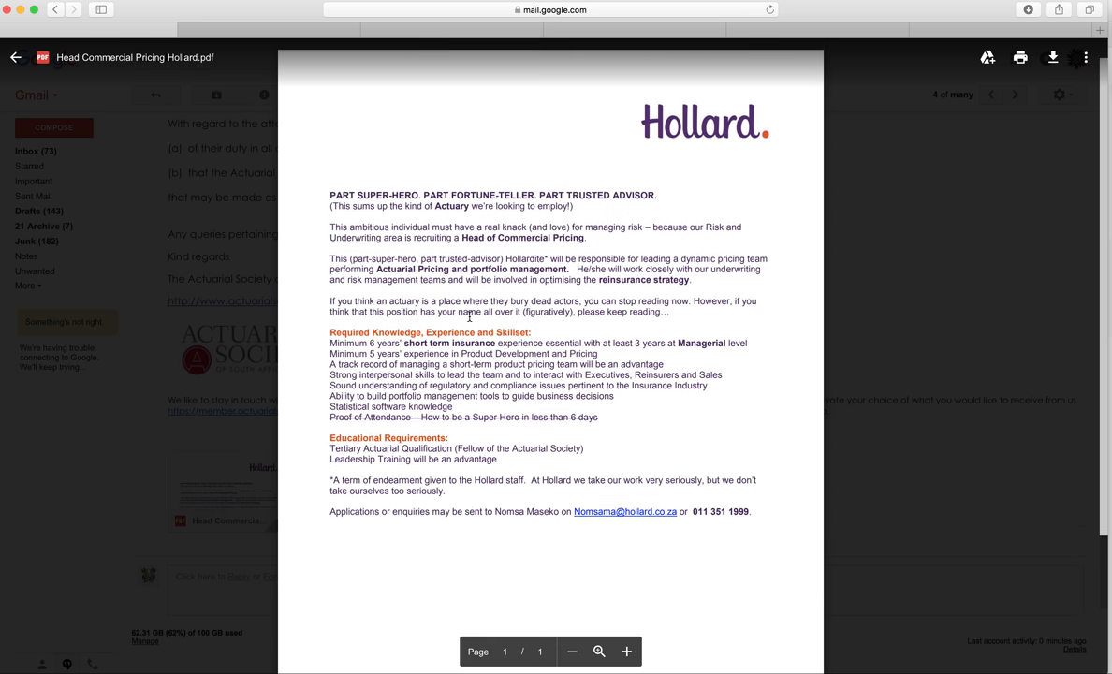
{"action": "left_click", "coordinate": [15, 57]}
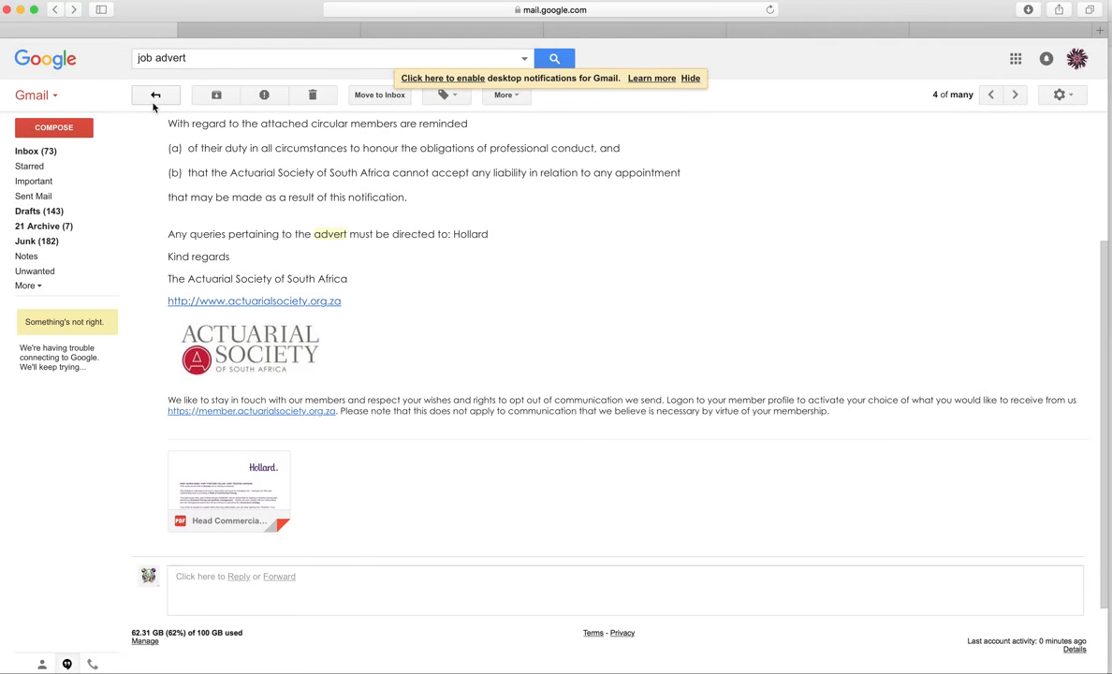
{"action": "left_click", "coordinate": [155, 95]}
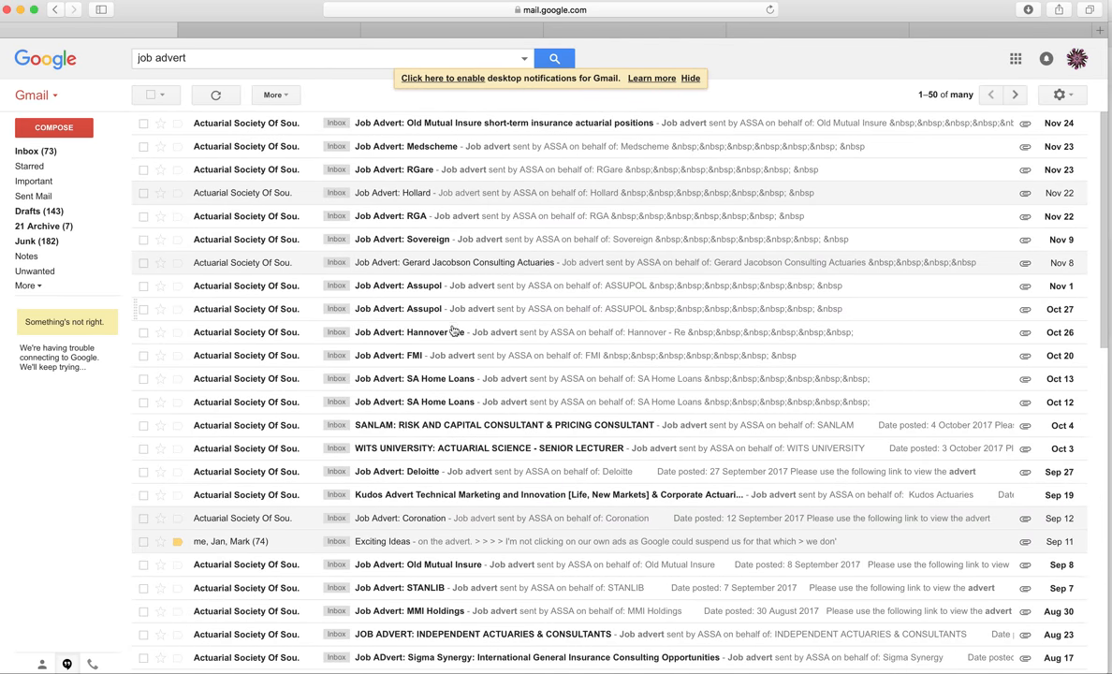
Step: Read the Hannover-Re job advert email and go back to the results list
{"action": "left_click", "coordinate": [403, 332]}
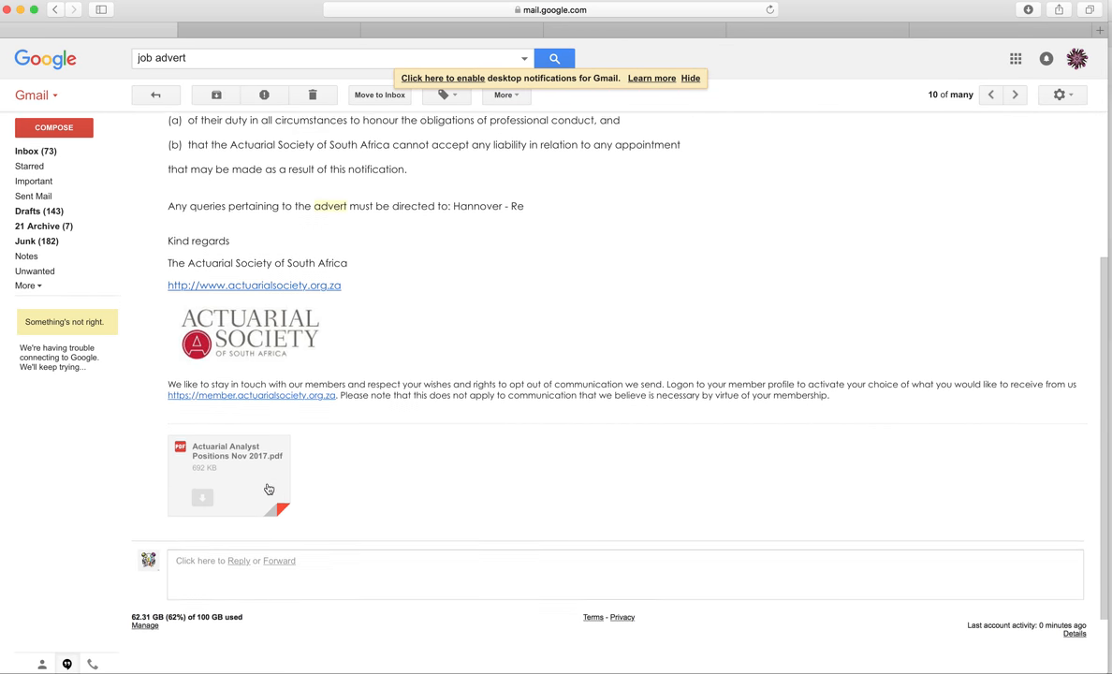
{"action": "left_click", "coordinate": [230, 476]}
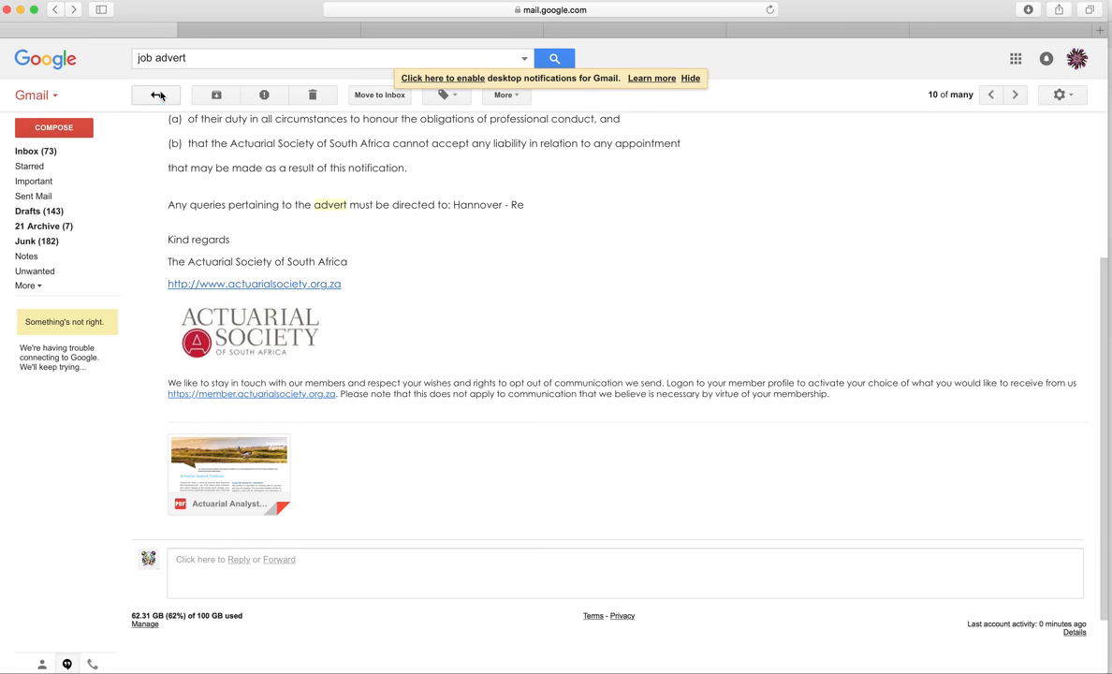
{"action": "left_click", "coordinate": [157, 94]}
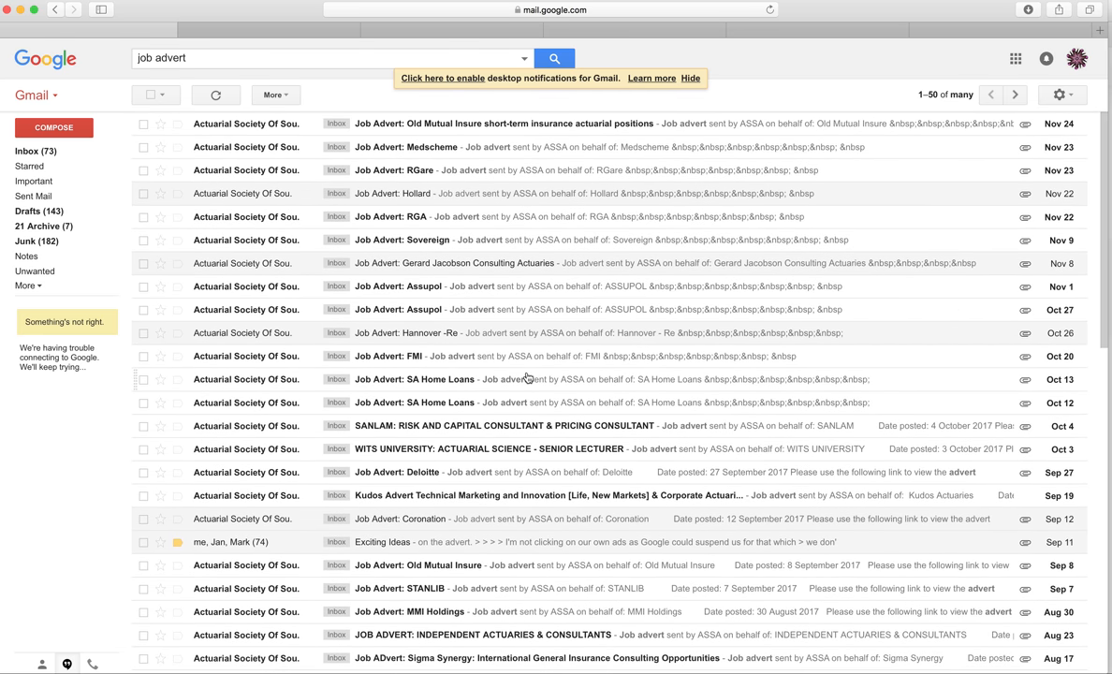
{"action": "mouse_move", "coordinate": [922, 195]}
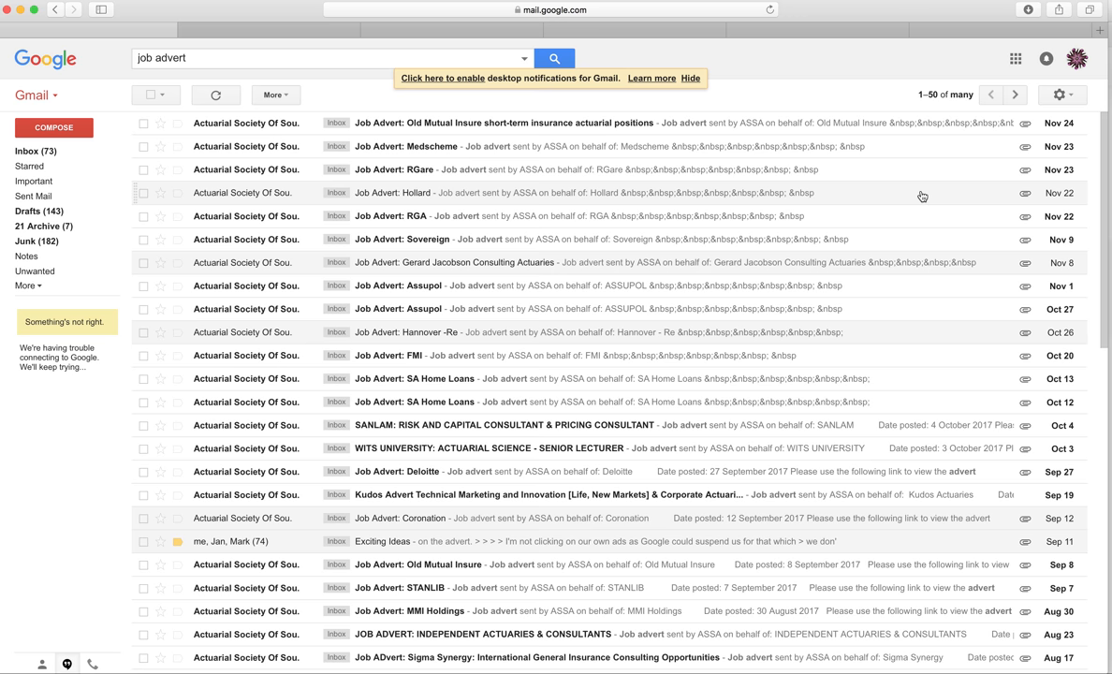
{"action": "mouse_move", "coordinate": [455, 265]}
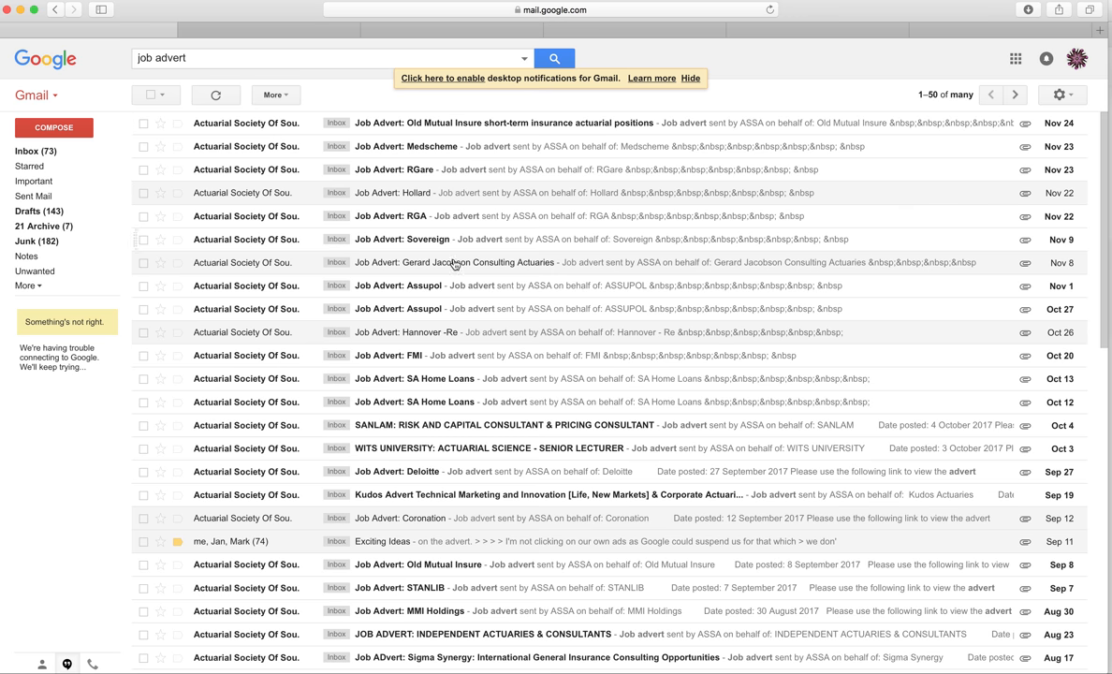
{"action": "scroll", "scroll_direction": "down", "scroll_amount": 3}
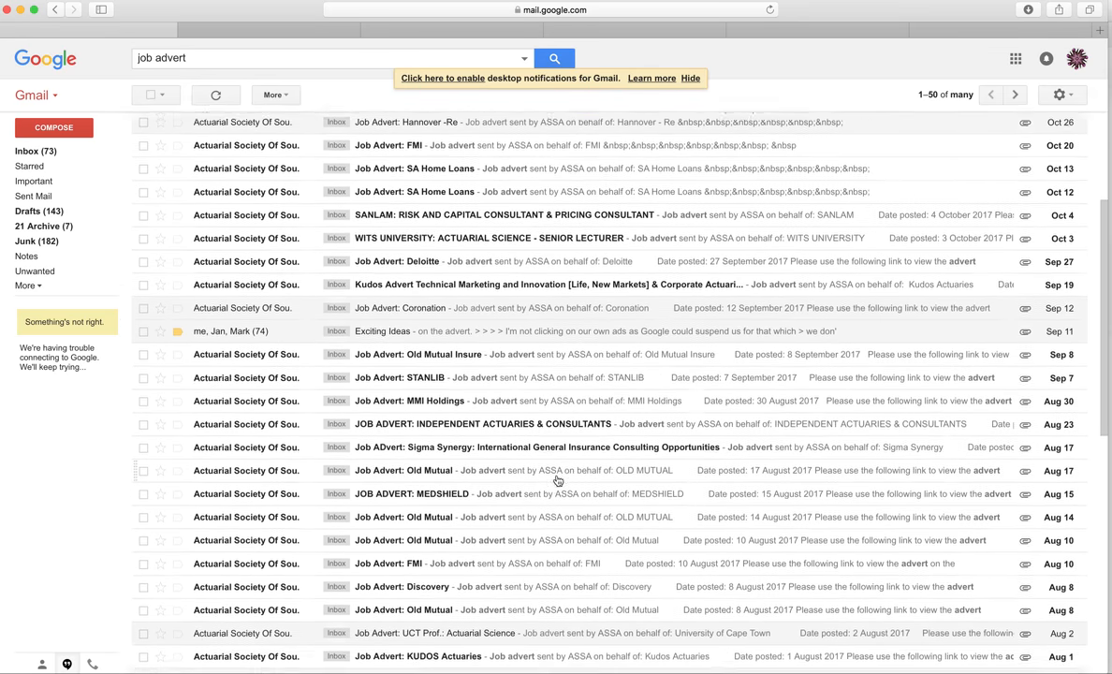
{"action": "scroll", "scroll_direction": "down", "scroll_amount": 3}
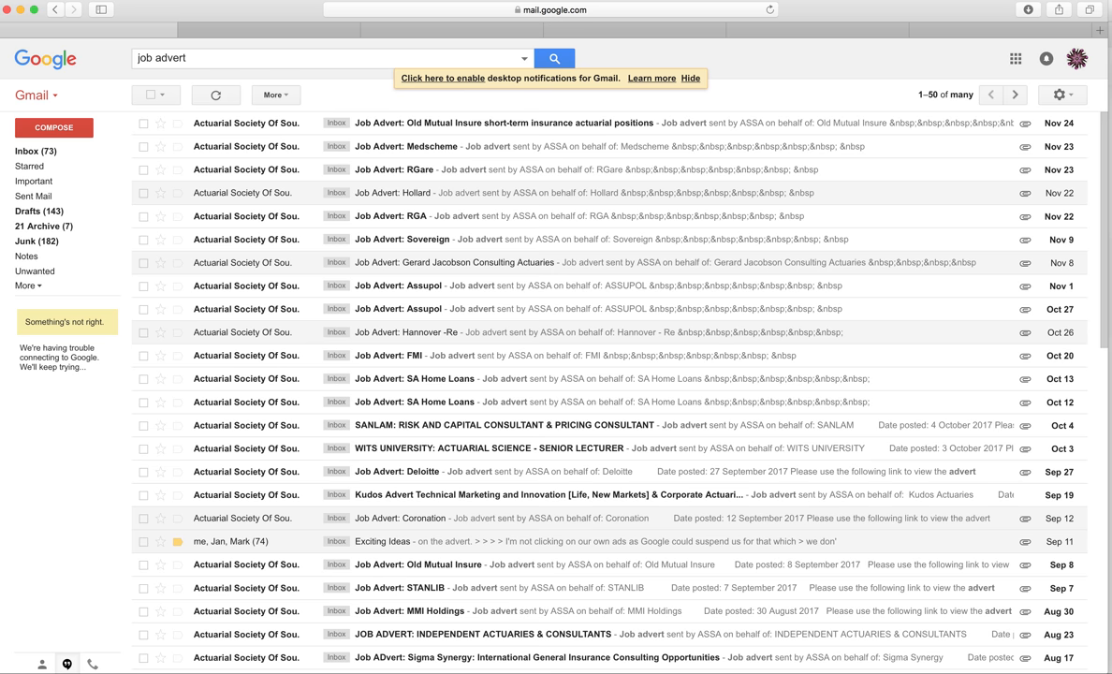
Step: Switch to the Earn Bitcoin page and show the History (31) of earned messages
{"action": "left_click", "coordinate": [122, 12]}
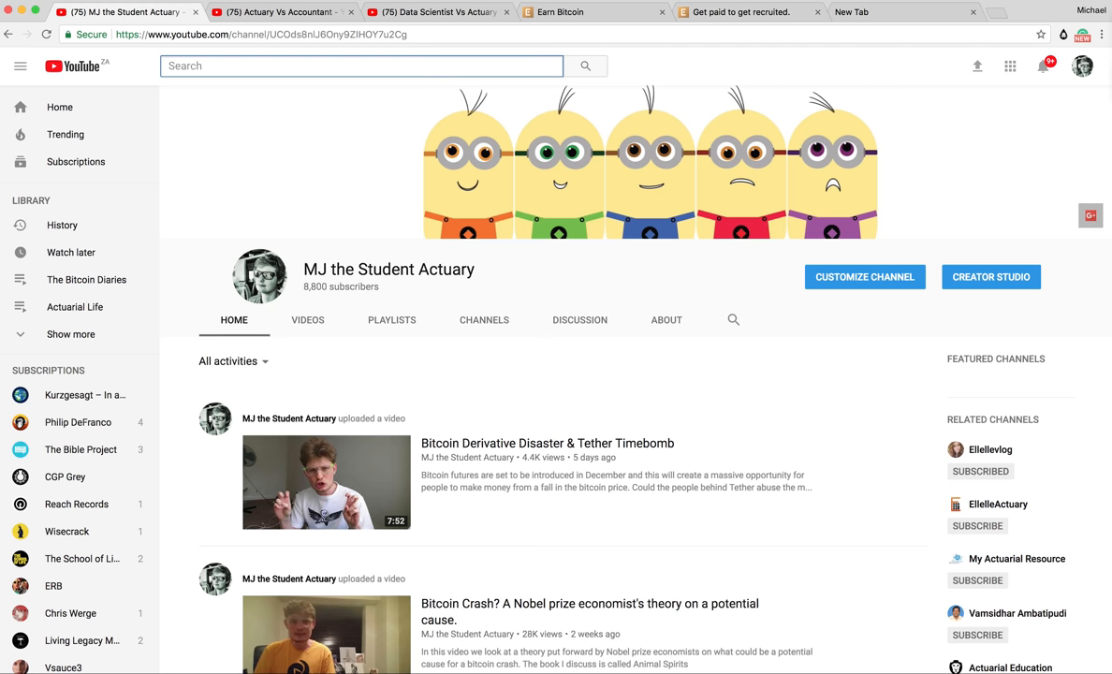
{"action": "left_click", "coordinate": [595, 12]}
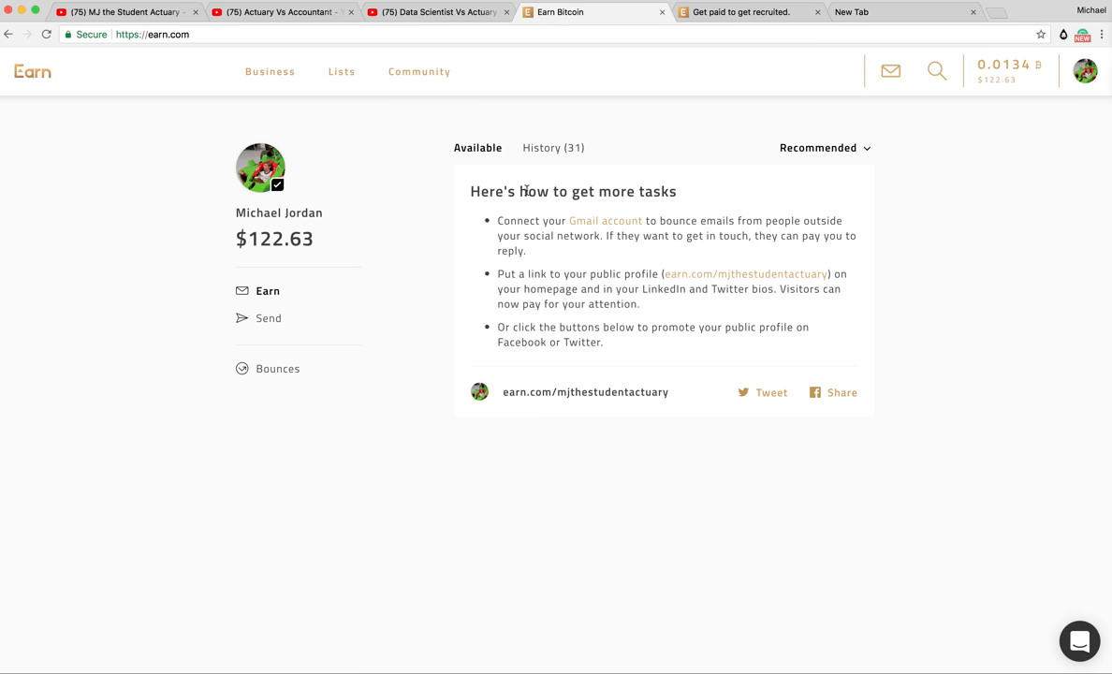
{"action": "left_click", "coordinate": [553, 148]}
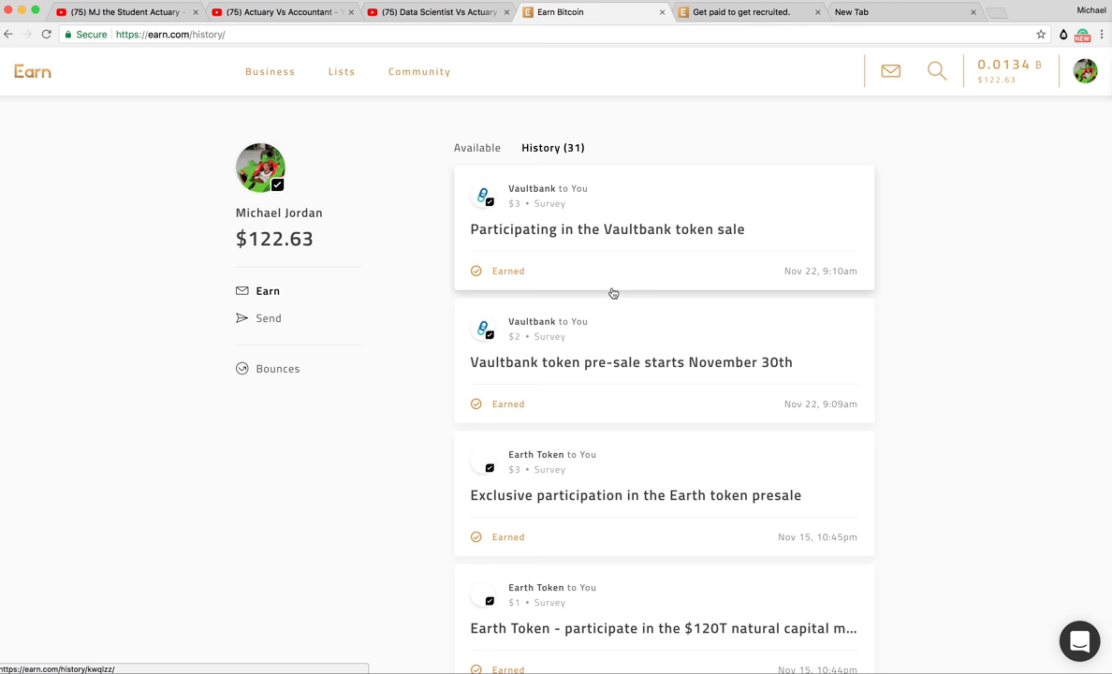
{"action": "scroll", "scroll_direction": "down", "scroll_amount": 3}
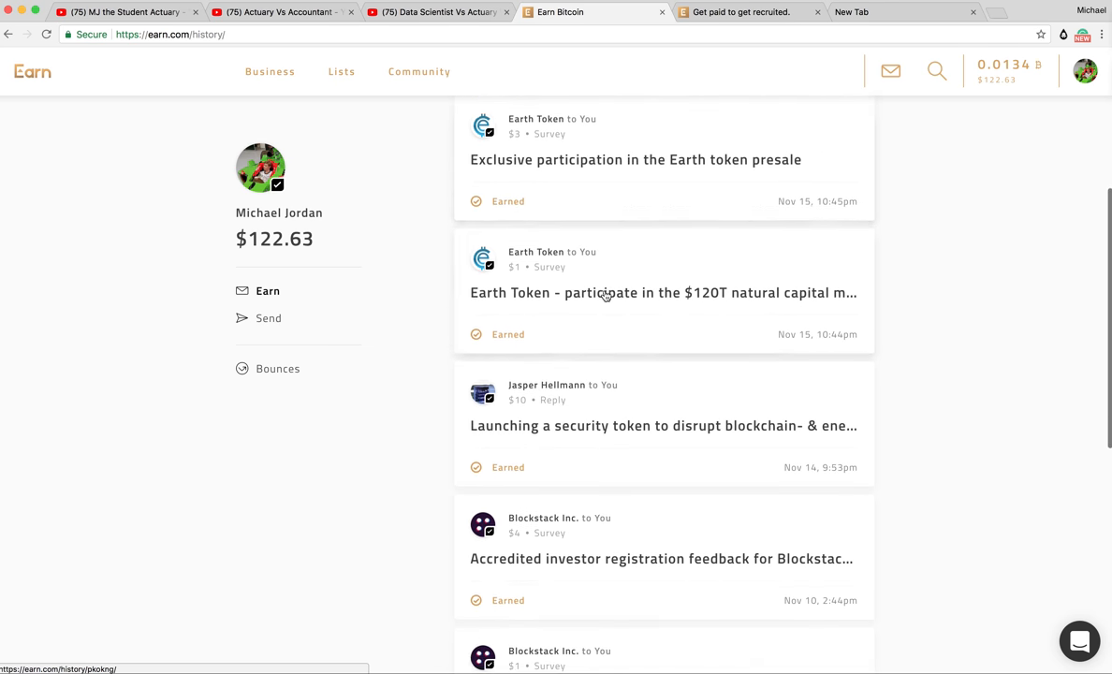
{"action": "scroll", "scroll_direction": "down", "scroll_amount": 3}
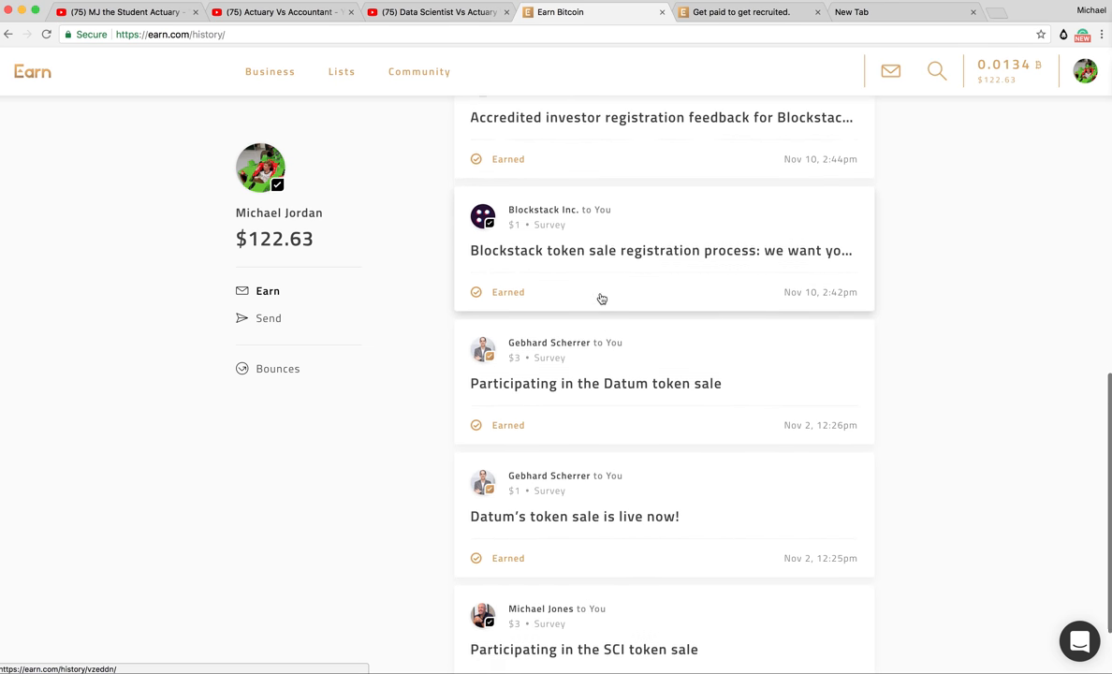
{"action": "scroll", "scroll_direction": "down", "scroll_amount": 3}
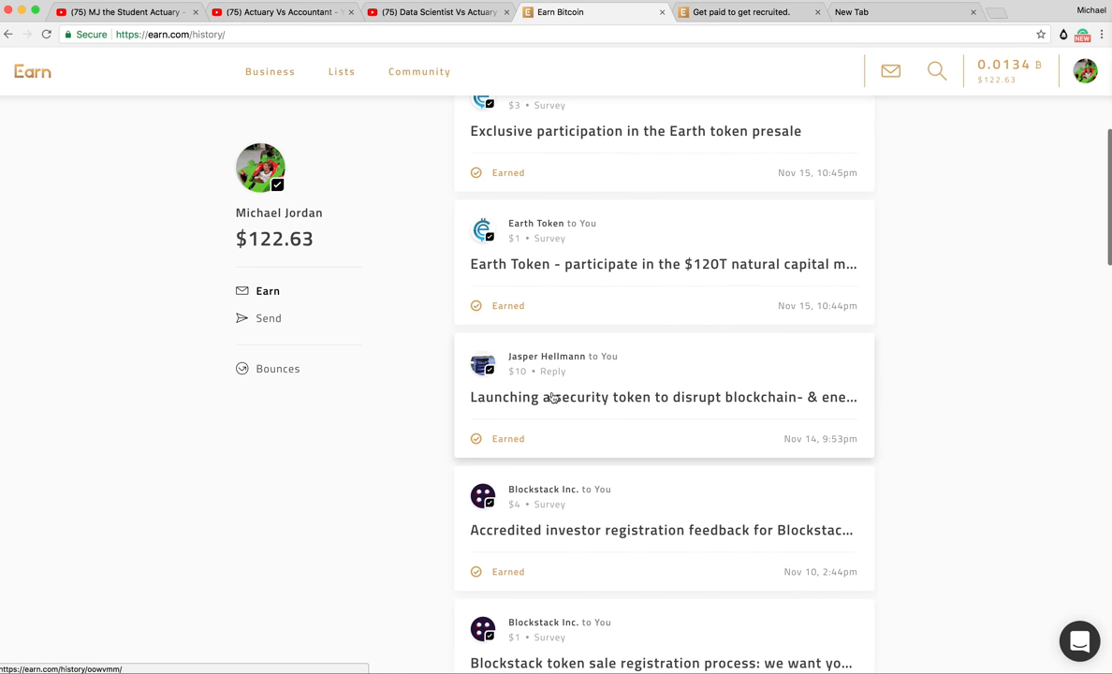
{"action": "left_click", "coordinate": [663, 397]}
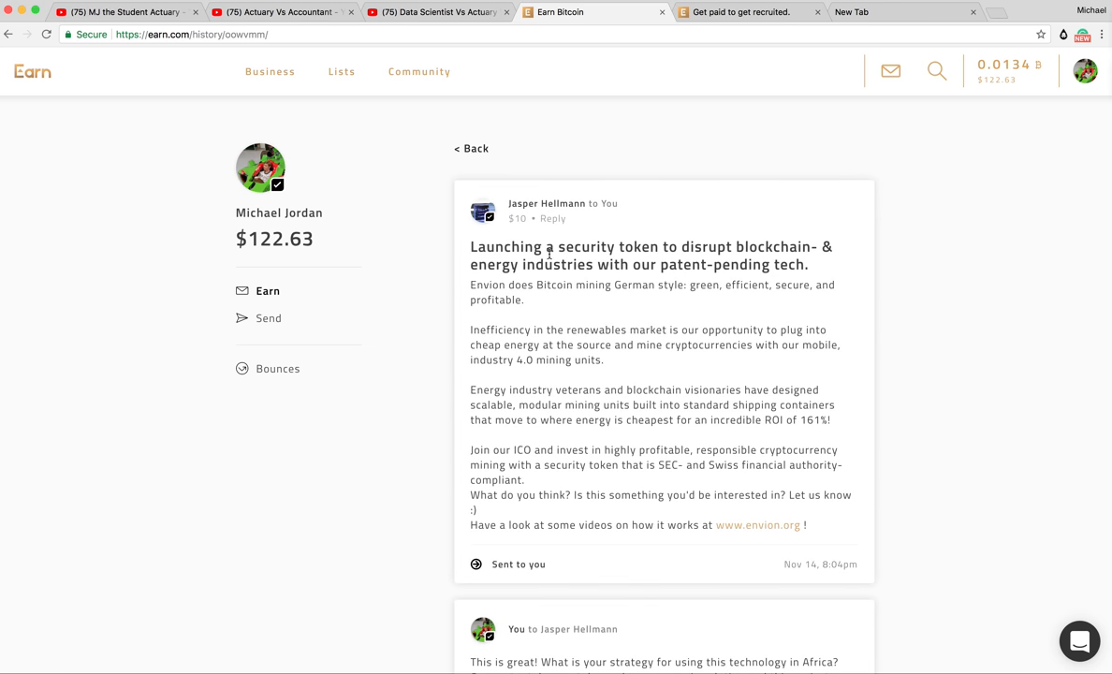
Step: Scroll to the reply asking about the technology in Africa and the $10.00 earned banner
{"action": "scroll", "scroll_direction": "down", "scroll_amount": 3}
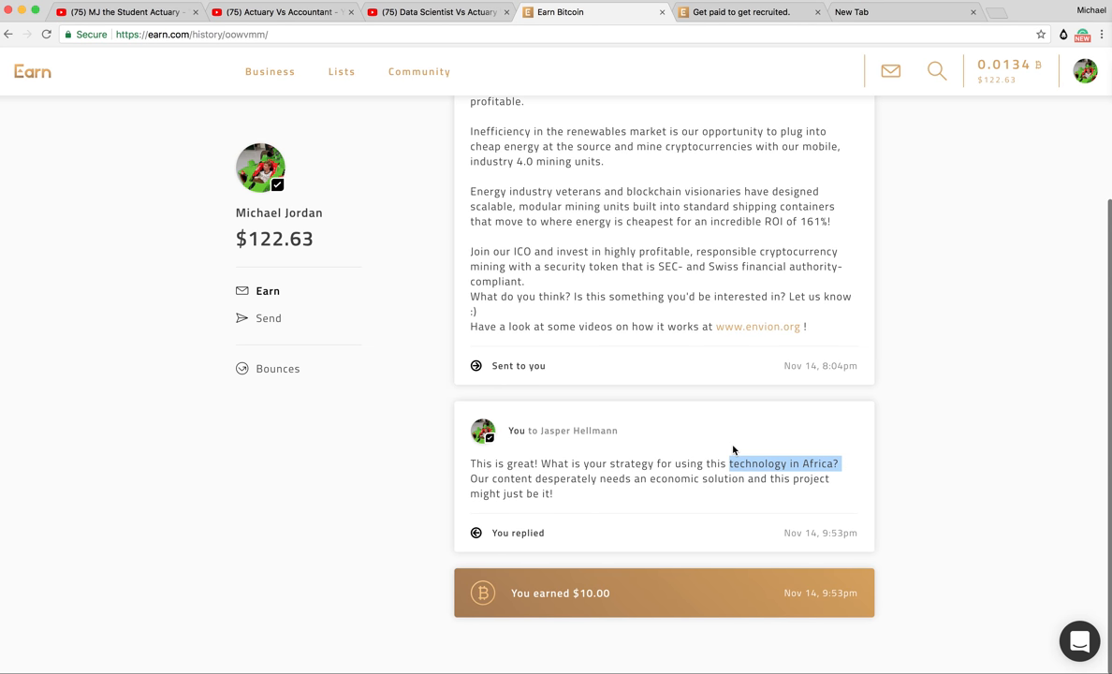
{"action": "mouse_move", "coordinate": [829, 592]}
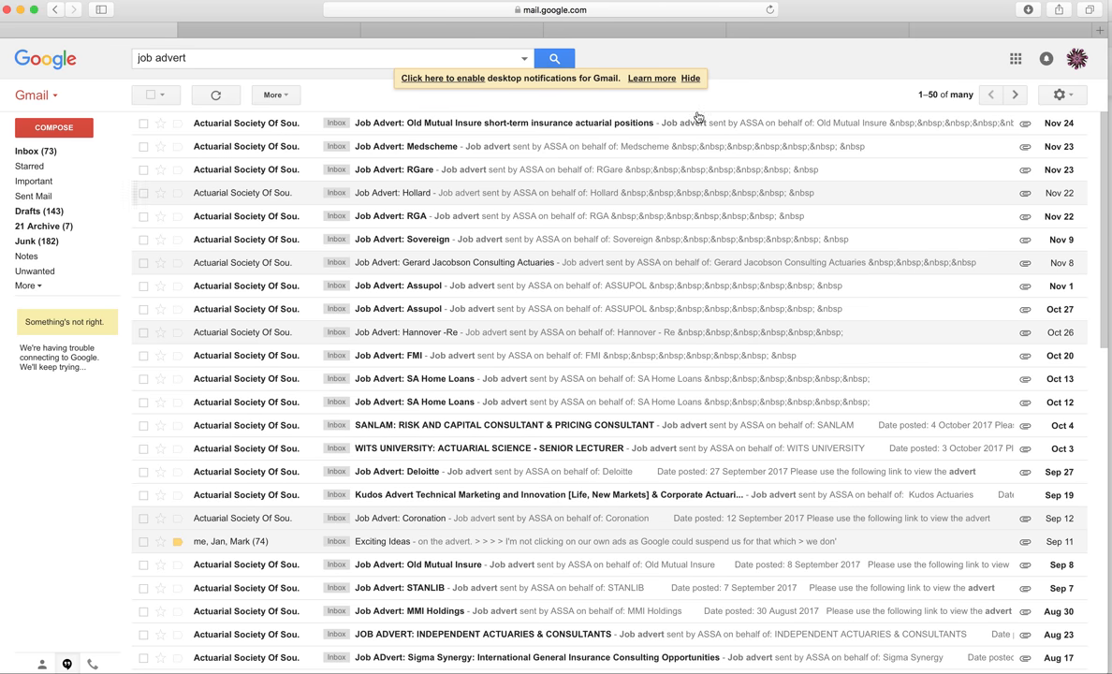
{"action": "scroll", "scroll_direction": "down", "scroll_amount": 3}
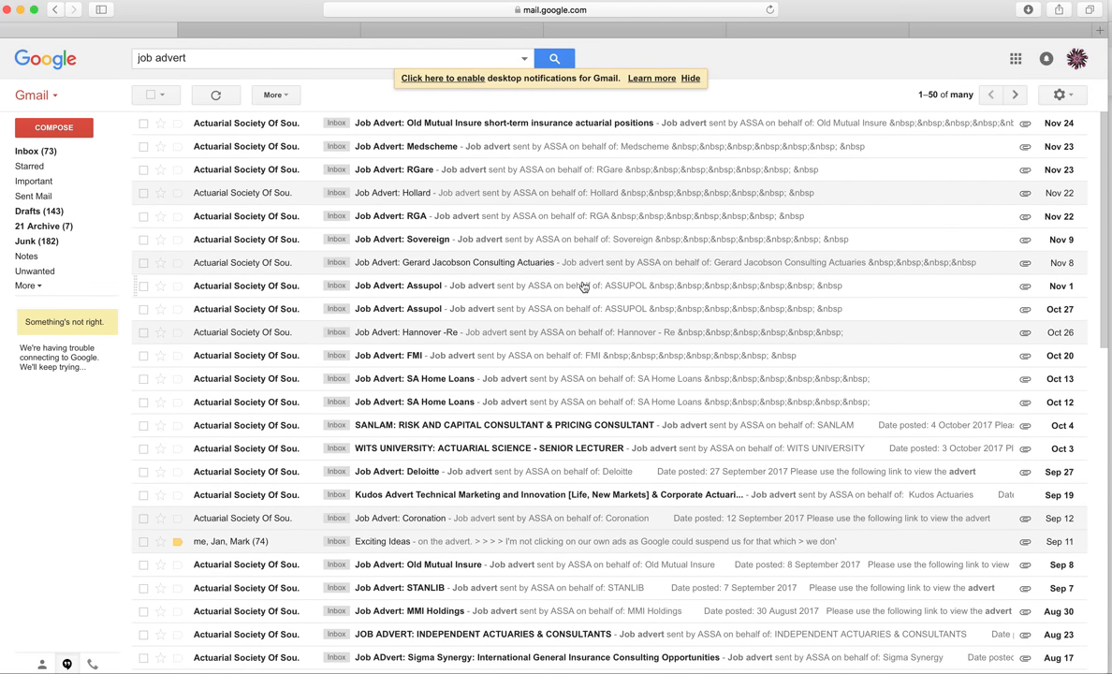
{"action": "mouse_move", "coordinate": [440, 319]}
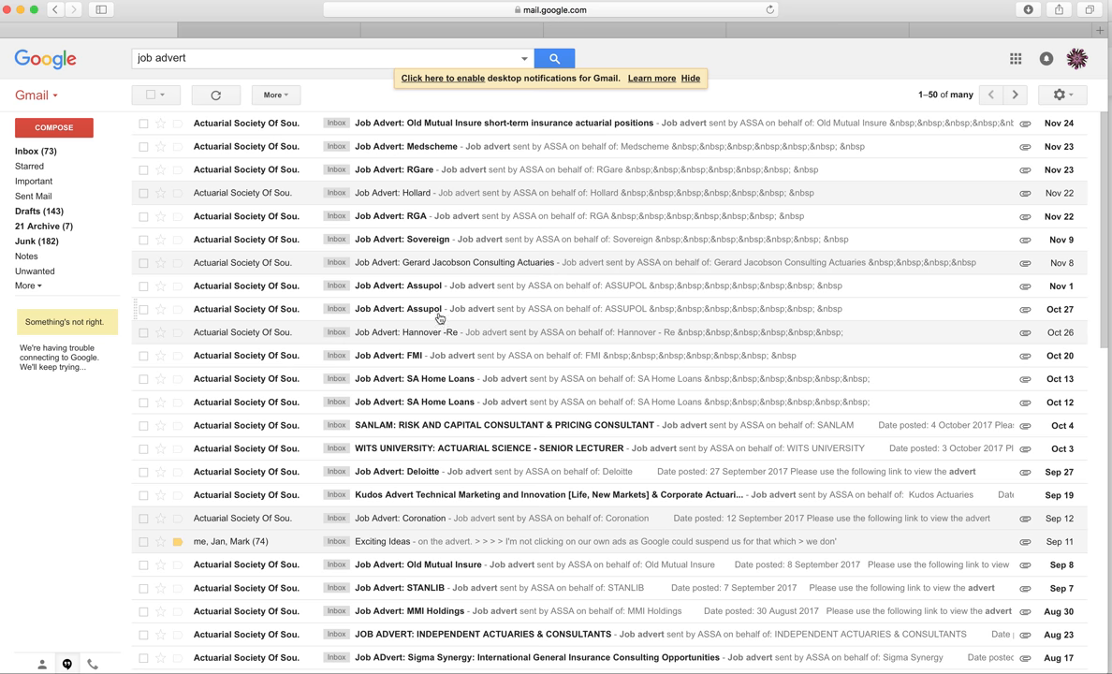
{"action": "mouse_move", "coordinate": [490, 457]}
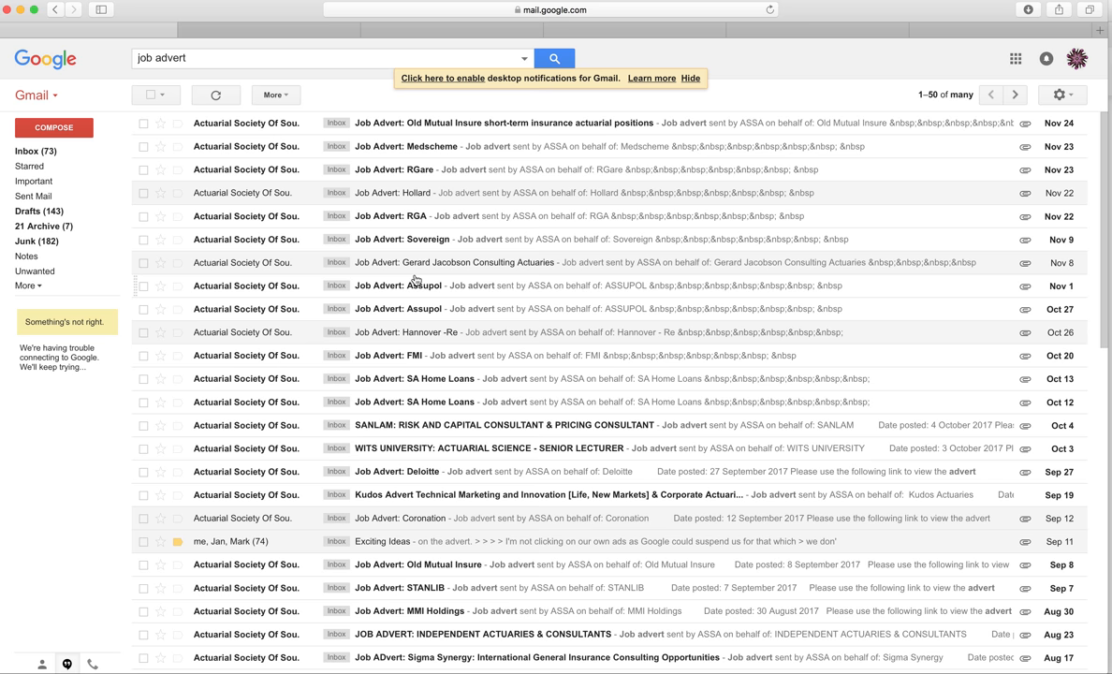
{"action": "mouse_move", "coordinate": [429, 630]}
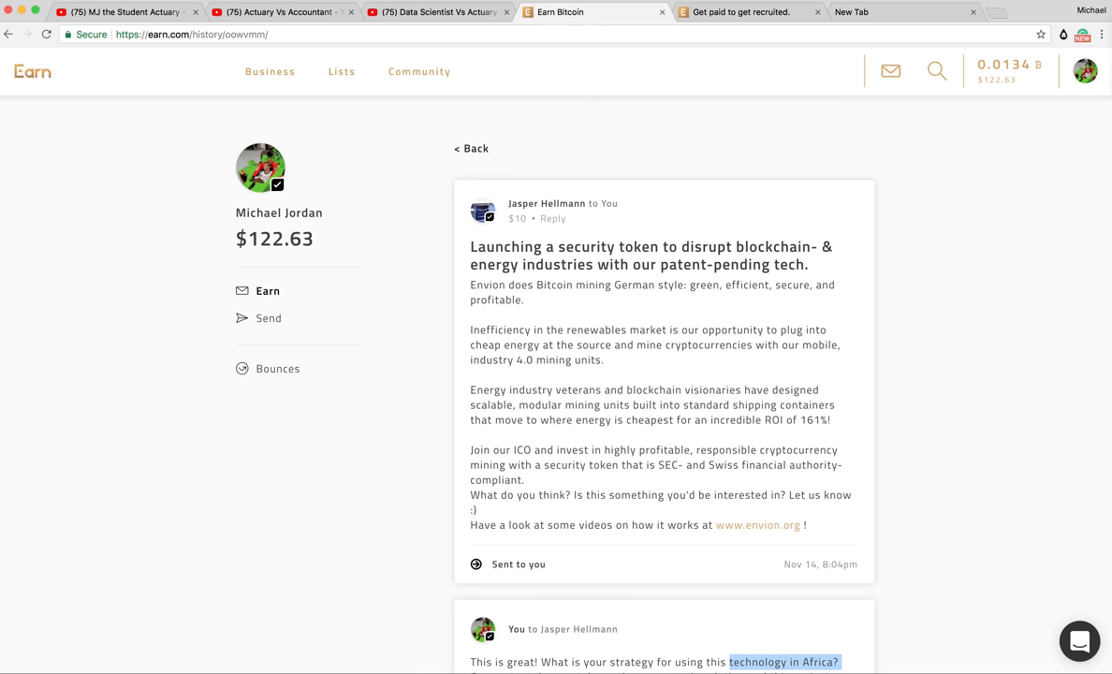
{"action": "mouse_move", "coordinate": [360, 189]}
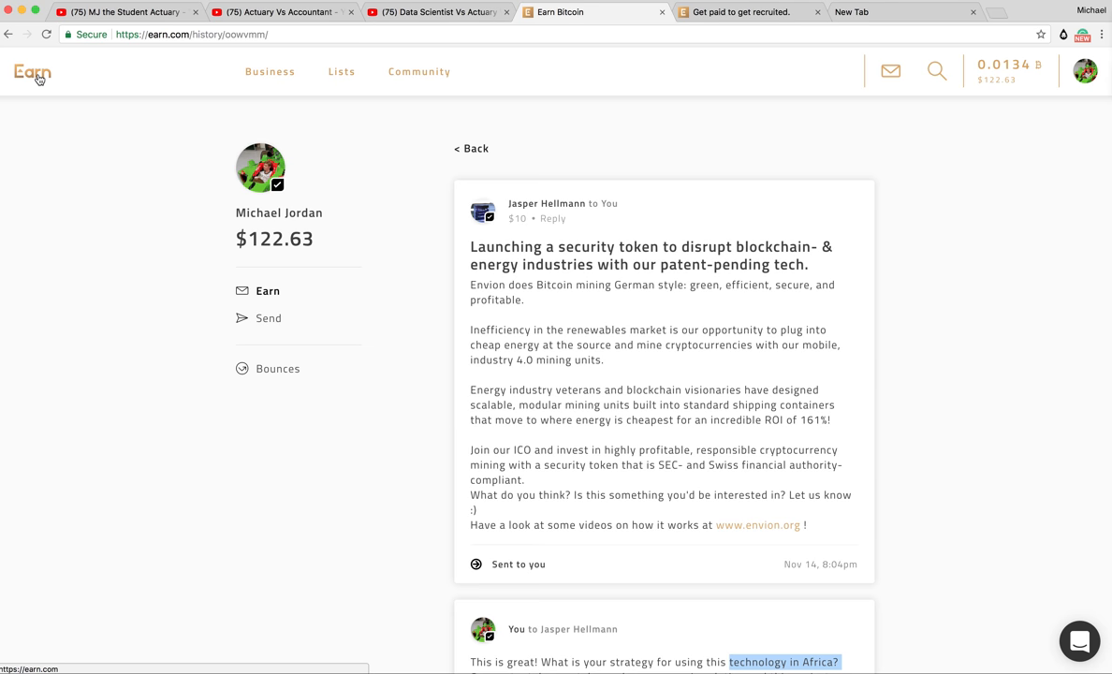
Step: From the Earn home page, search people for 'actuaries'
{"action": "left_click", "coordinate": [340, 72]}
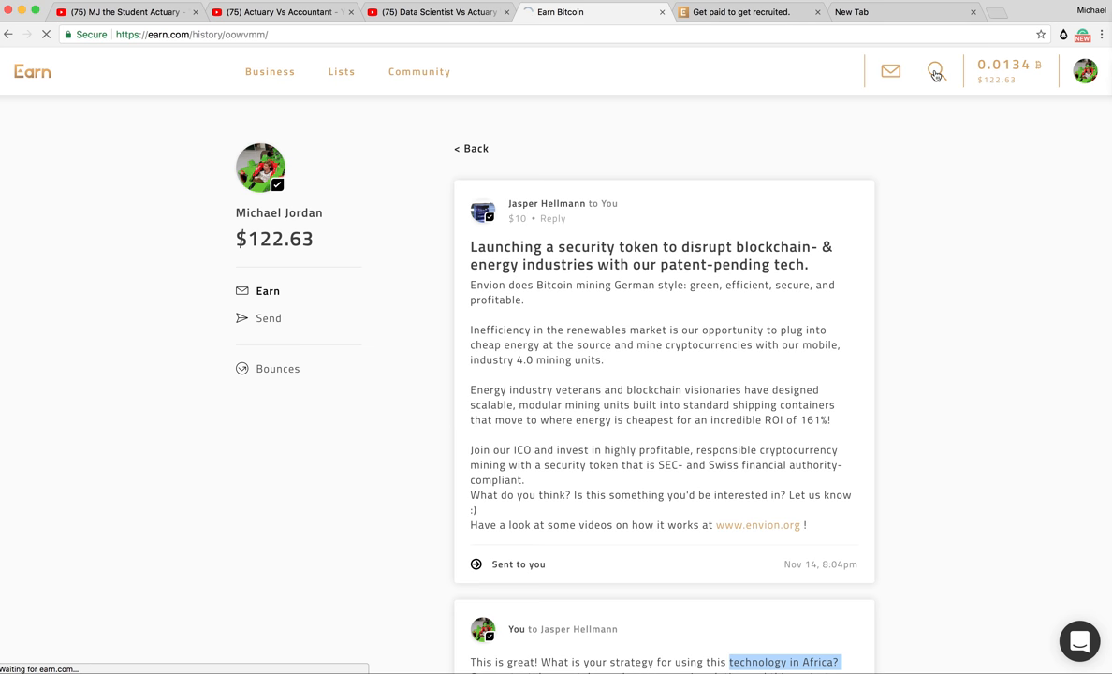
{"action": "left_click", "coordinate": [936, 71]}
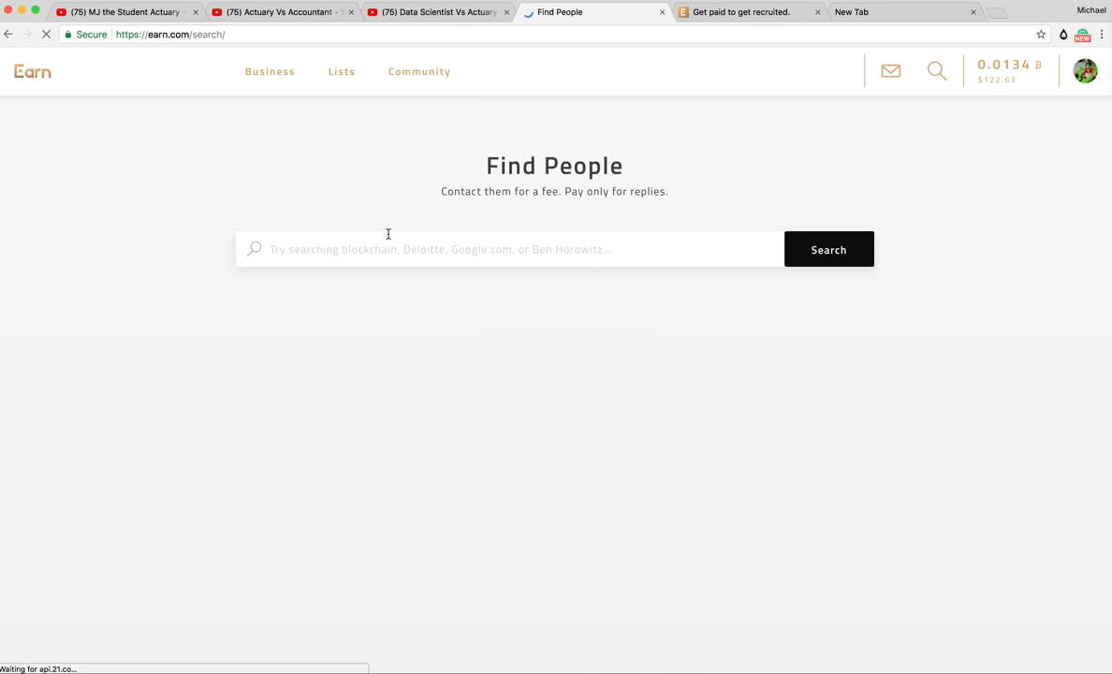
{"action": "type", "text": "a"}
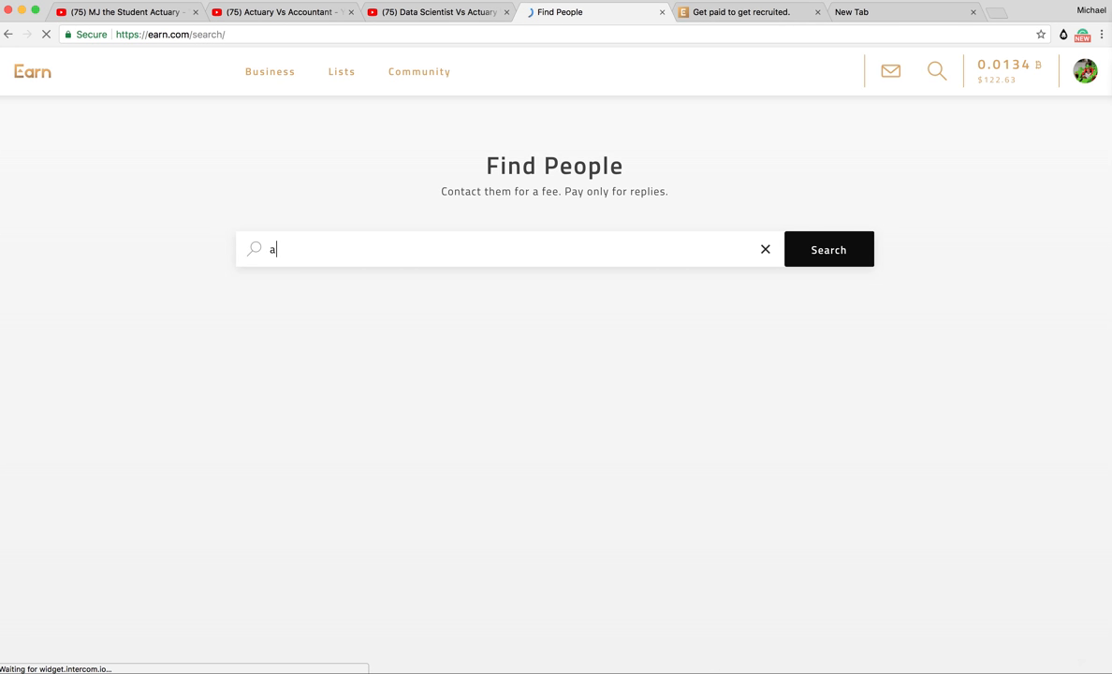
{"action": "left_click", "coordinate": [827, 249]}
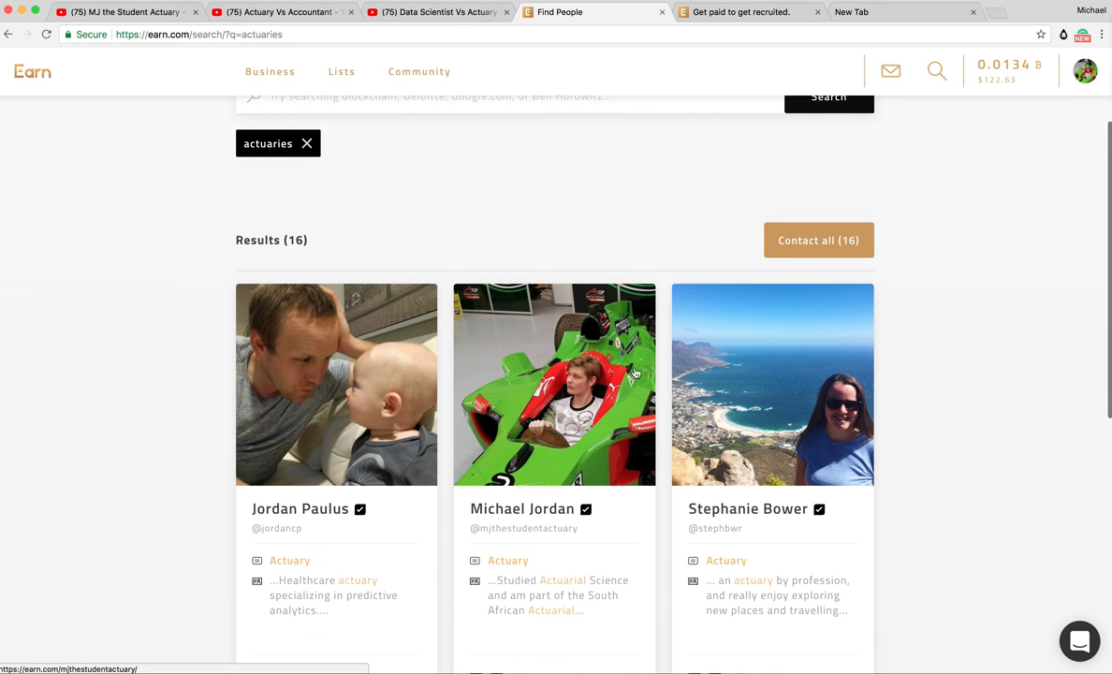
Step: Scroll the results and open MJ's Actuarial Community 'Get paid to get recruited' survey
{"action": "scroll", "scroll_direction": "down", "scroll_amount": 3}
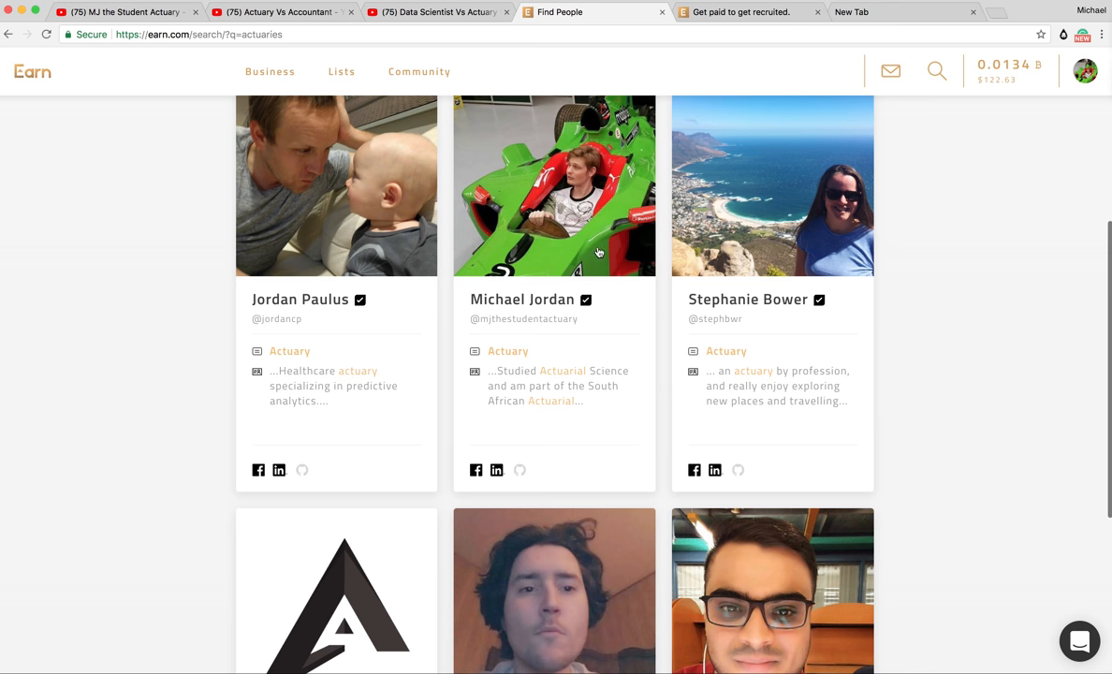
{"action": "scroll", "scroll_direction": "down", "scroll_amount": 3}
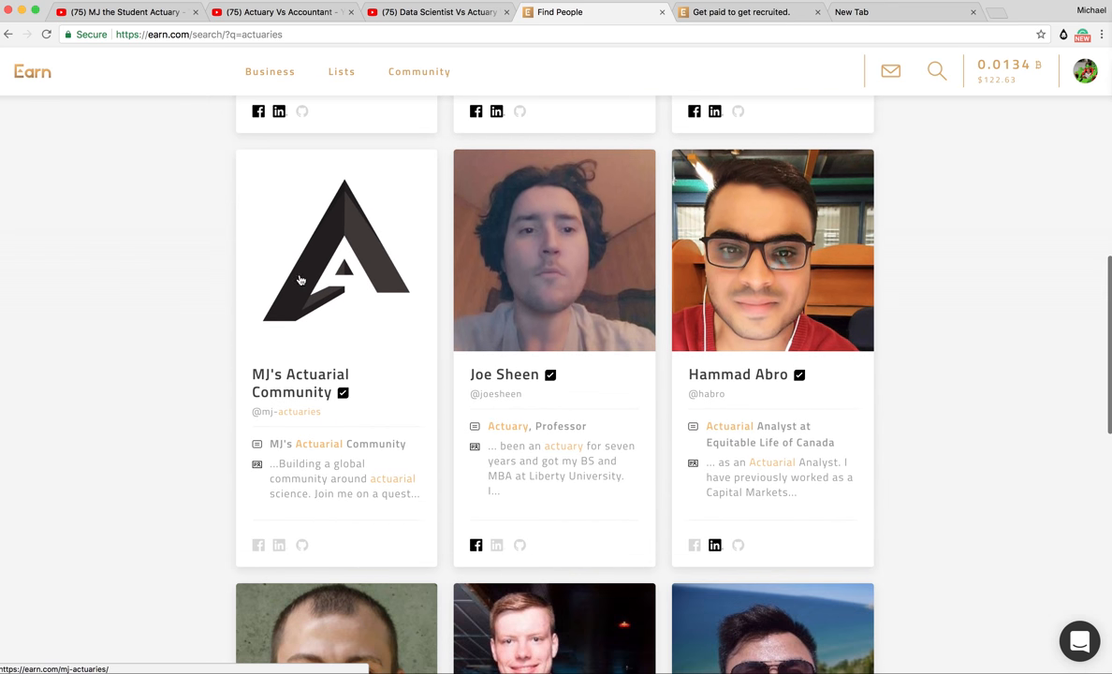
{"action": "mouse_move", "coordinate": [270, 271]}
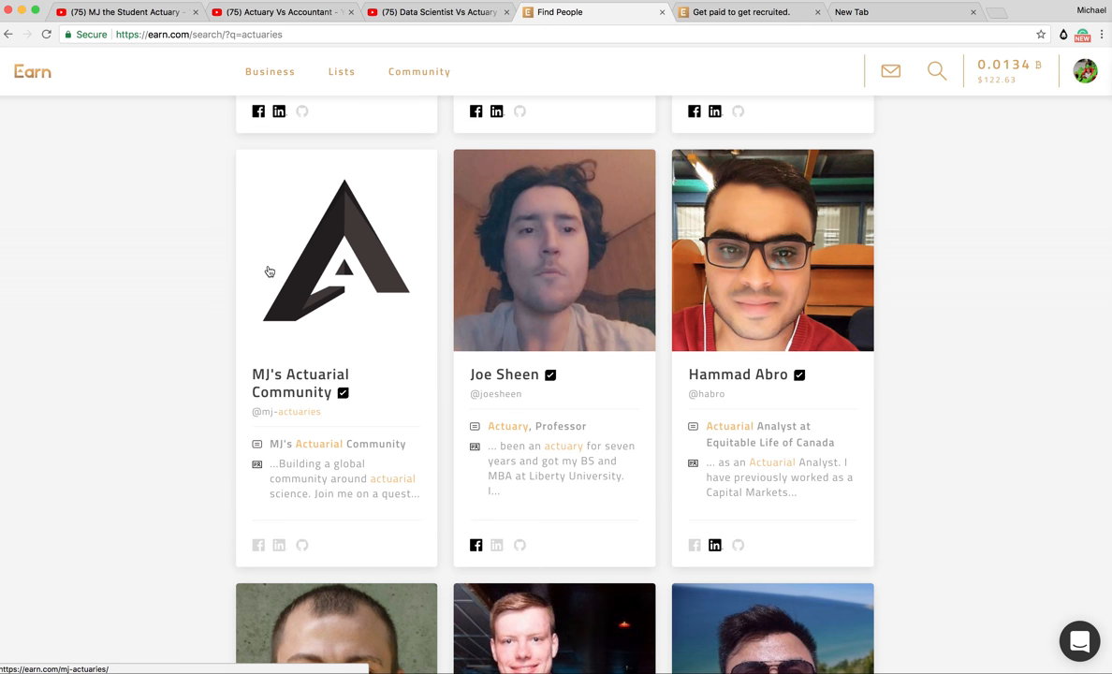
{"action": "left_click", "coordinate": [336, 251]}
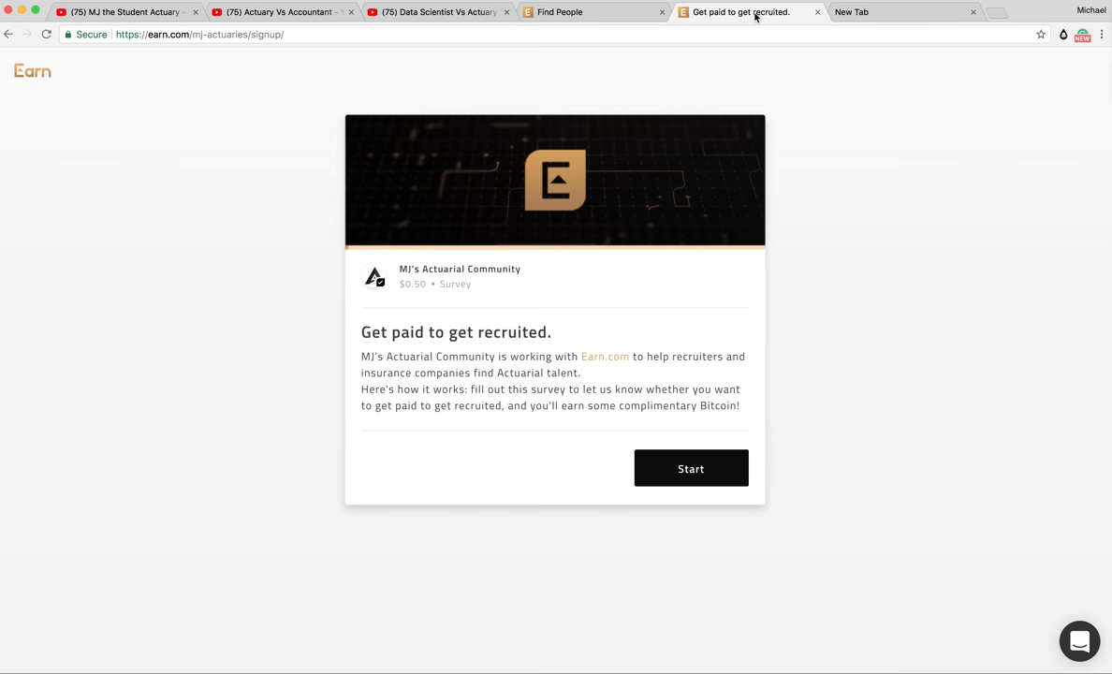
{"action": "mouse_move", "coordinate": [355, 150]}
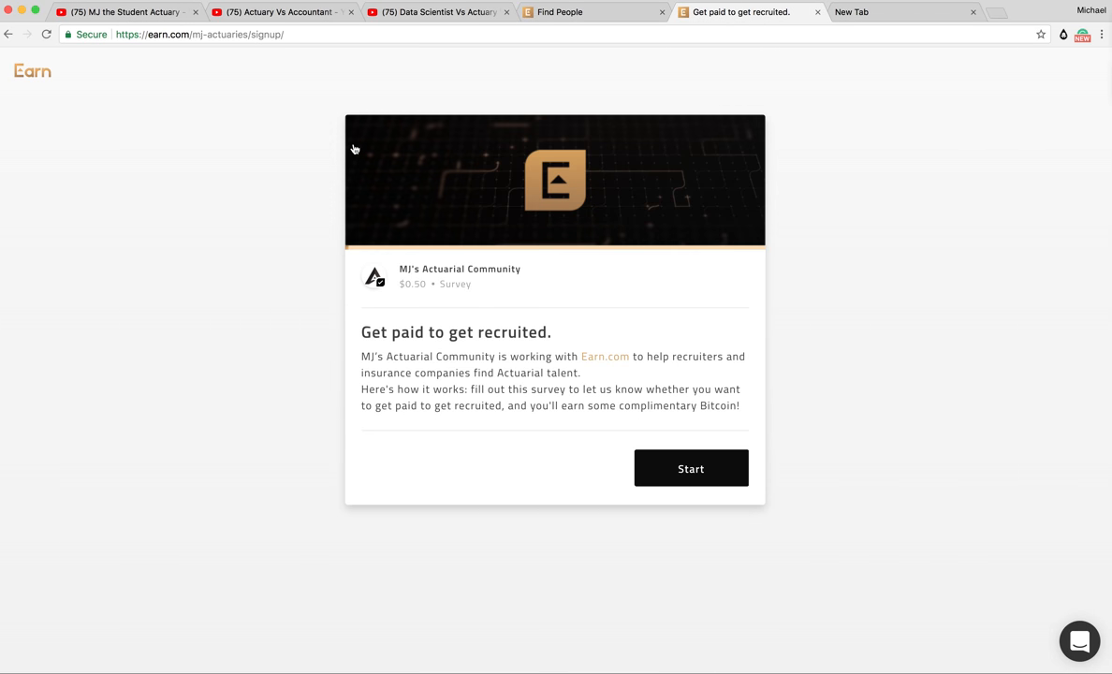
{"action": "mouse_move", "coordinate": [207, 49]}
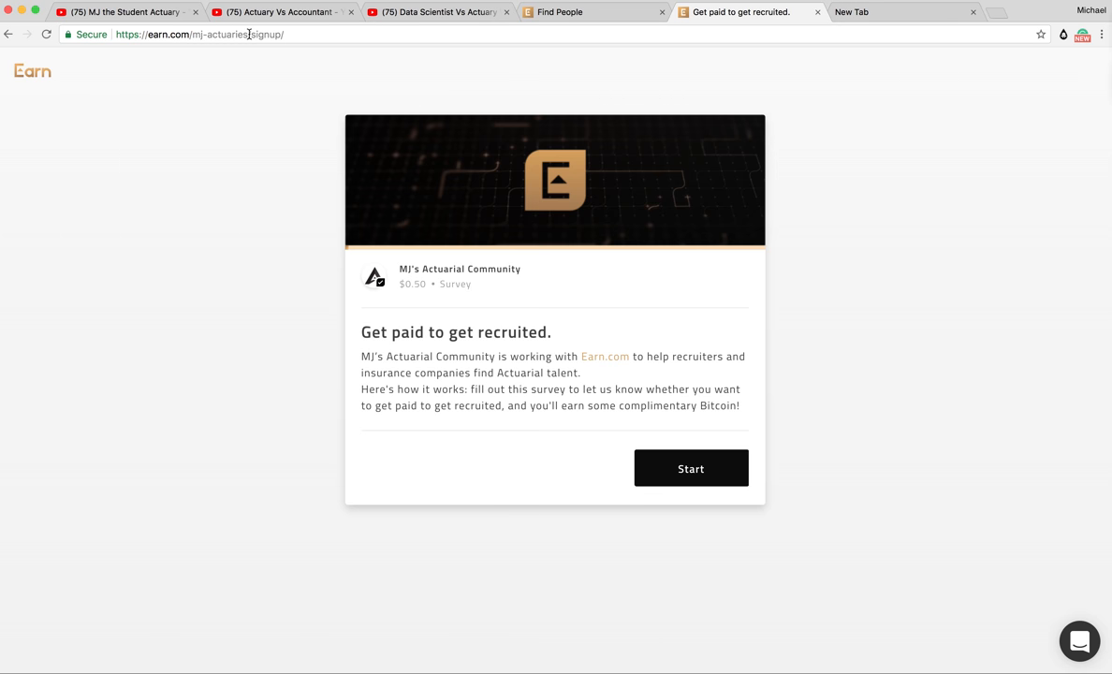
{"action": "mouse_move", "coordinate": [350, 67]}
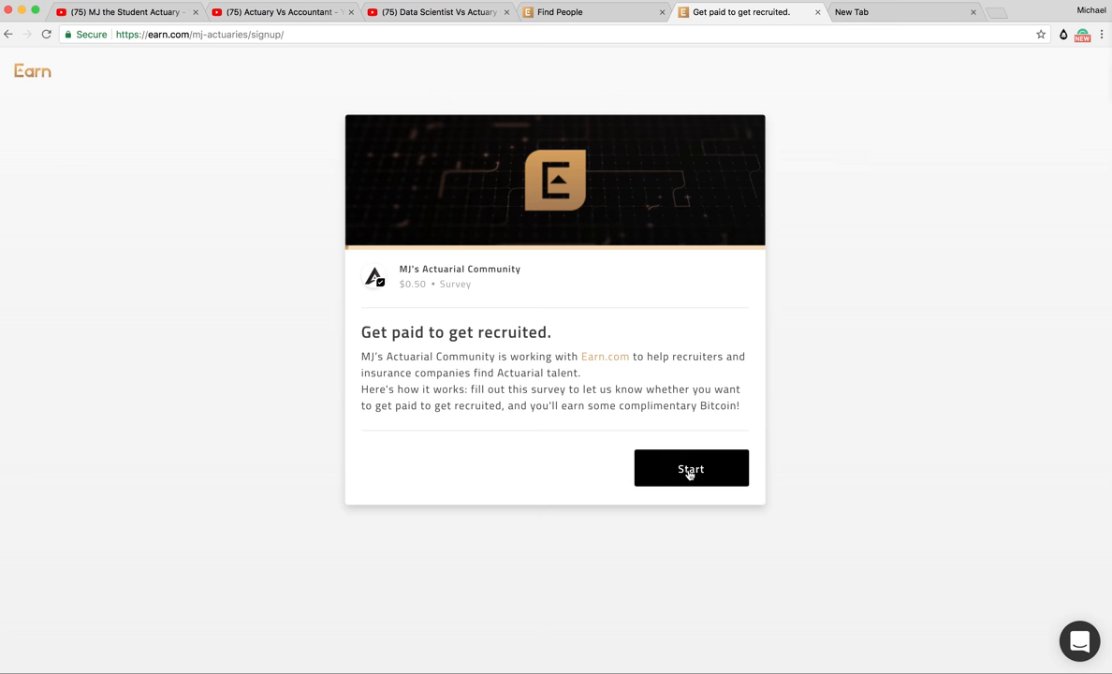
Step: Start the survey, choose 2–5 years' experience and enter South Africa as citizenship
{"action": "left_click", "coordinate": [691, 468]}
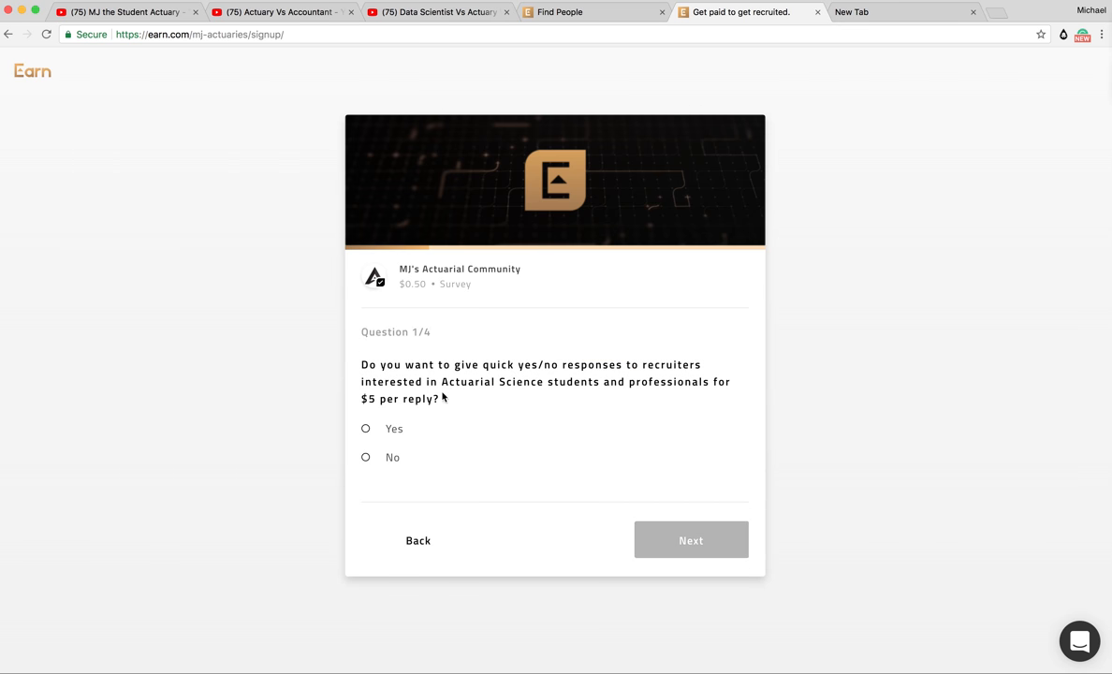
{"action": "mouse_move", "coordinate": [686, 367]}
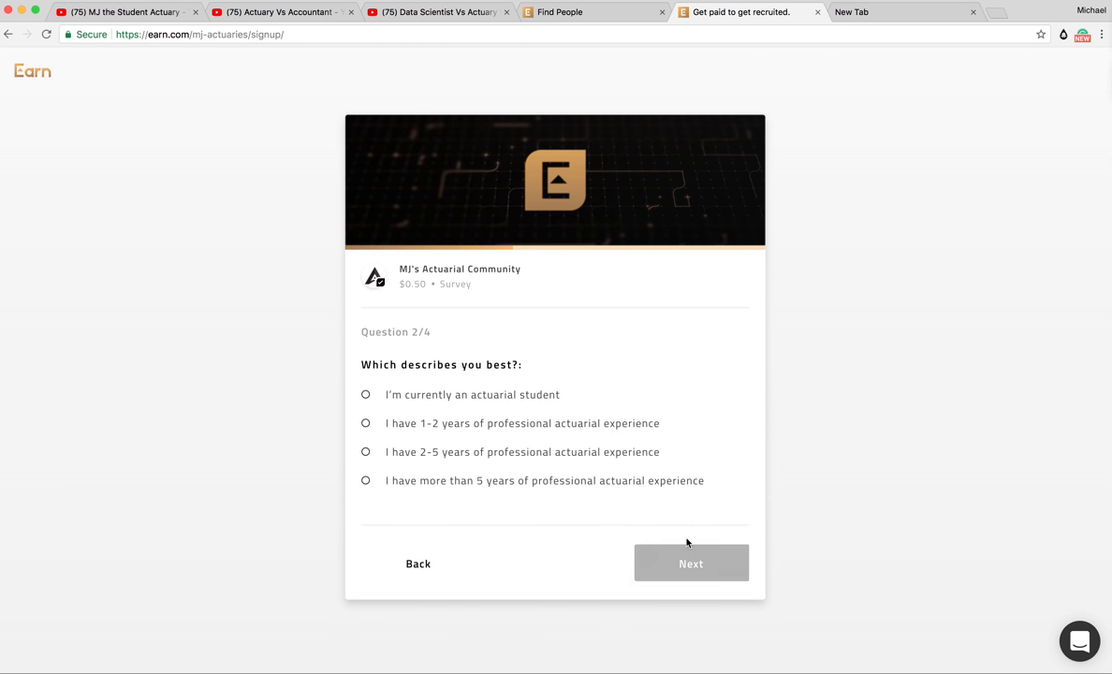
{"action": "mouse_move", "coordinate": [506, 384]}
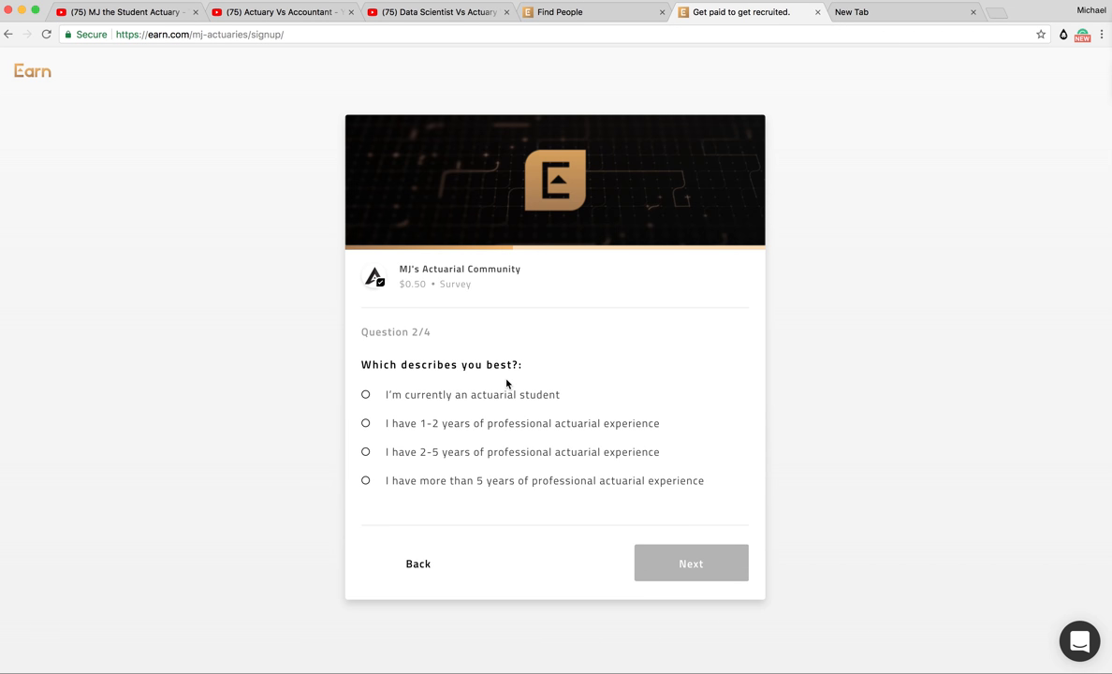
{"action": "mouse_move", "coordinate": [341, 461]}
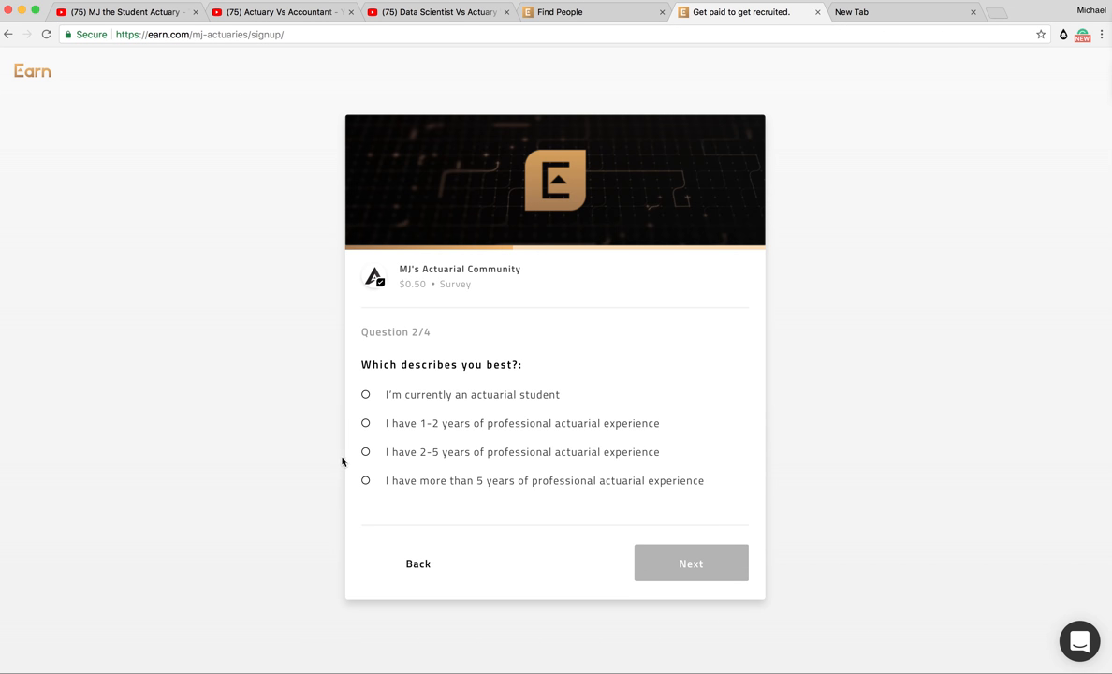
{"action": "left_click", "coordinate": [365, 452]}
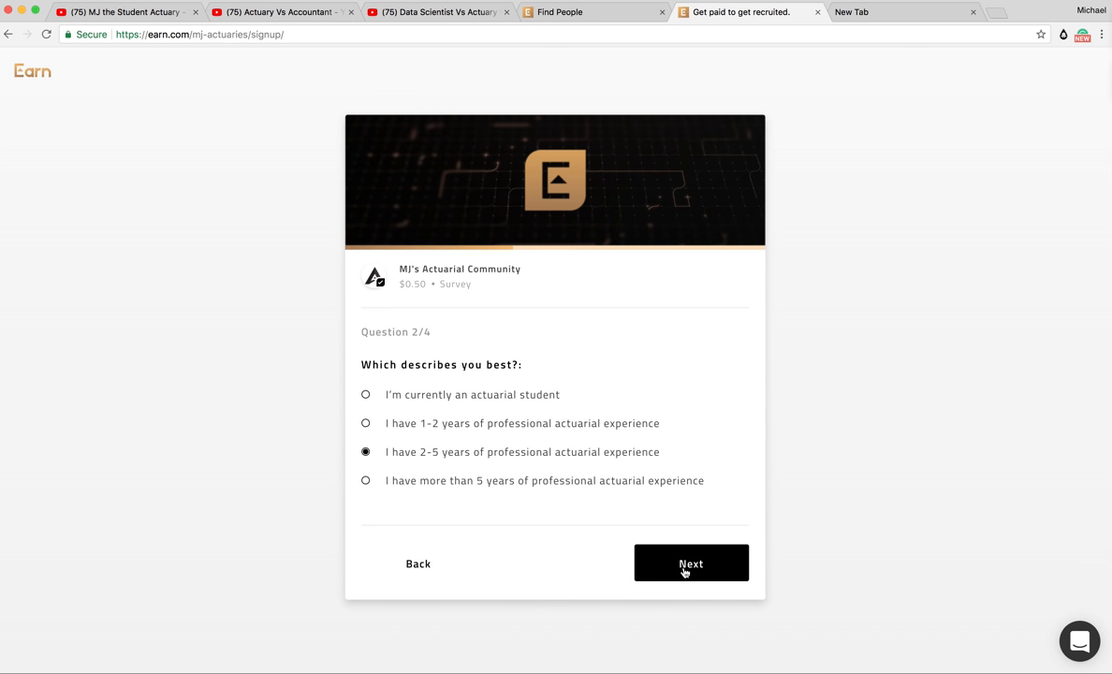
{"action": "left_click", "coordinate": [691, 563]}
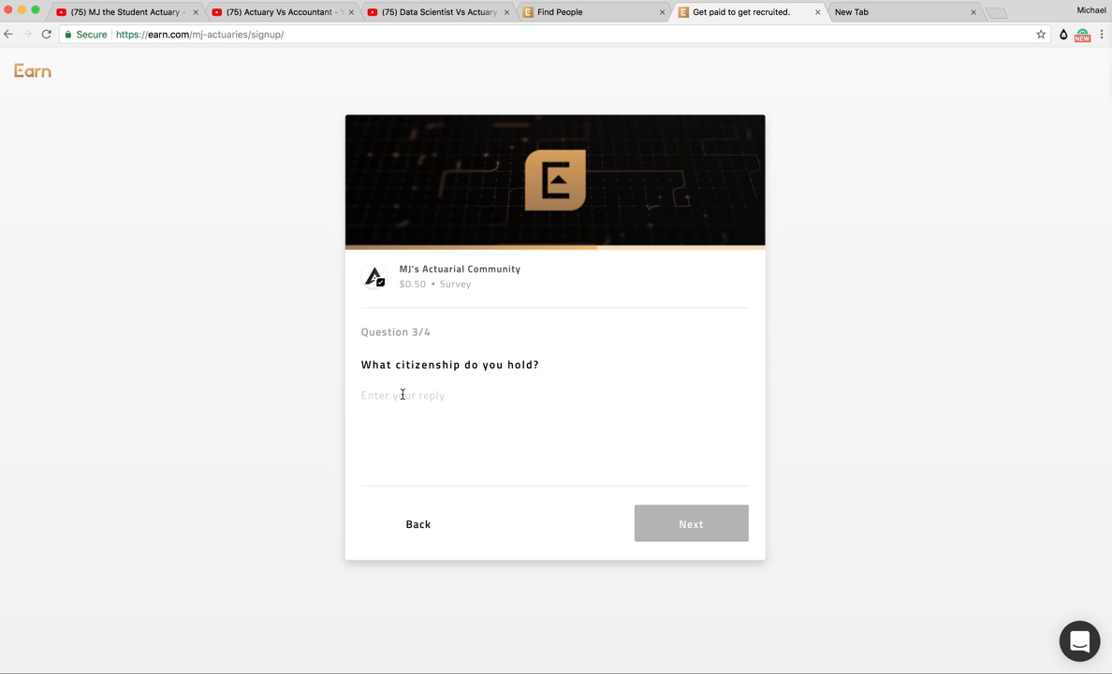
{"action": "type", "text": "South"}
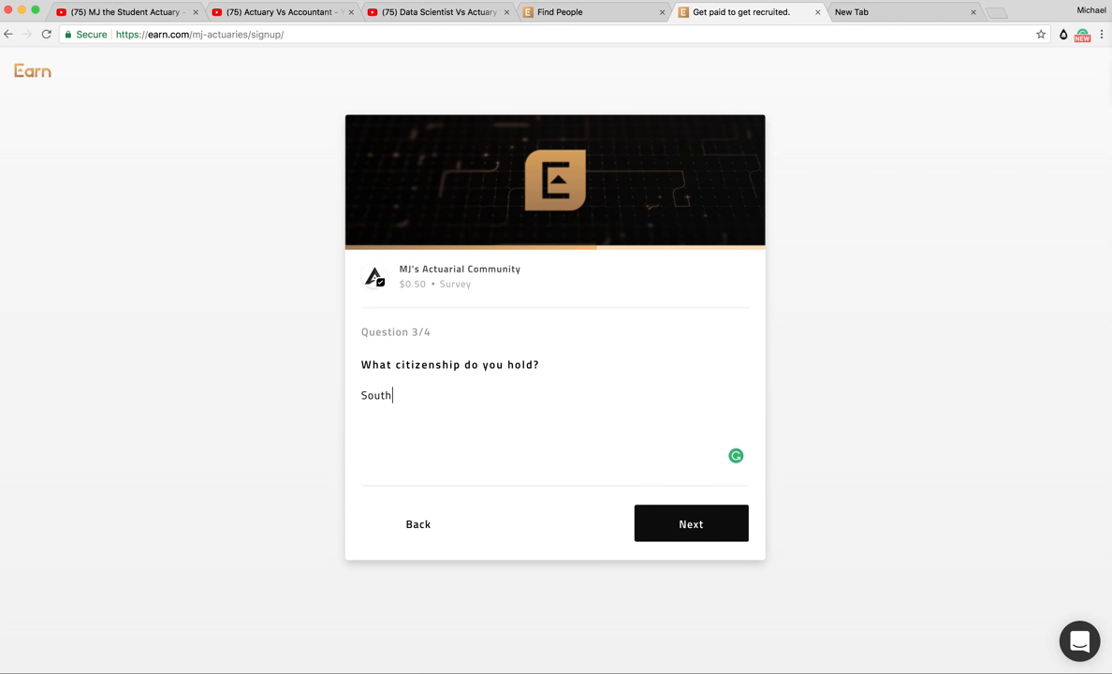
{"action": "type", "text": "Africa"}
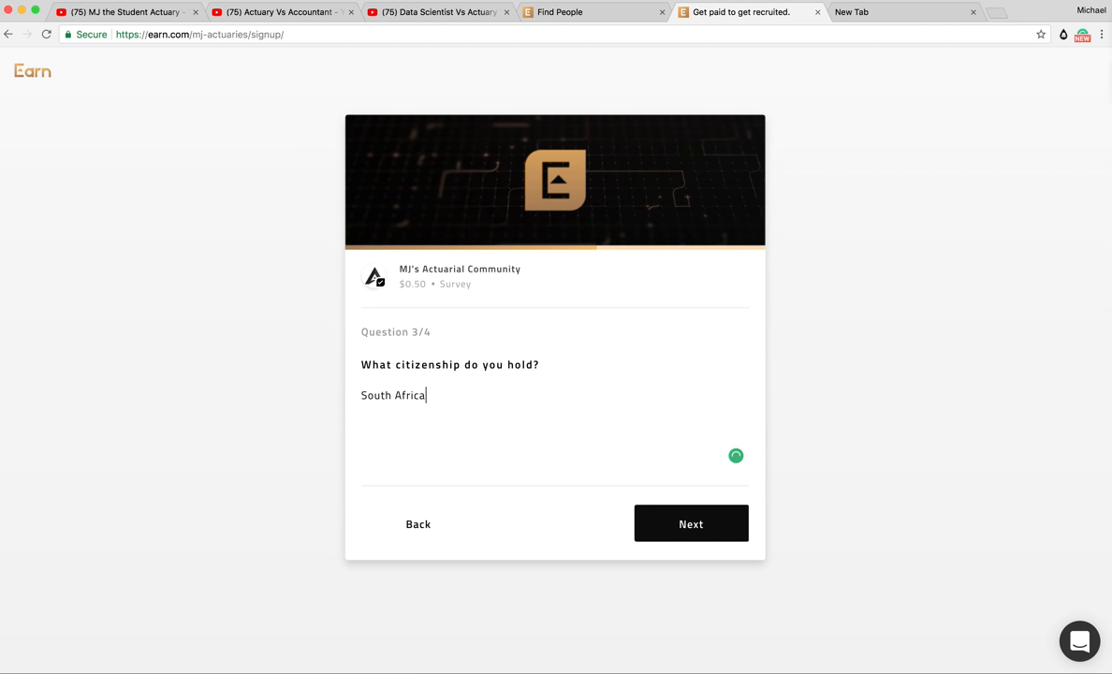
Step: Agree with 'Ok, I will' to link LinkedIn and submit until Accepted
{"action": "left_click", "coordinate": [691, 523]}
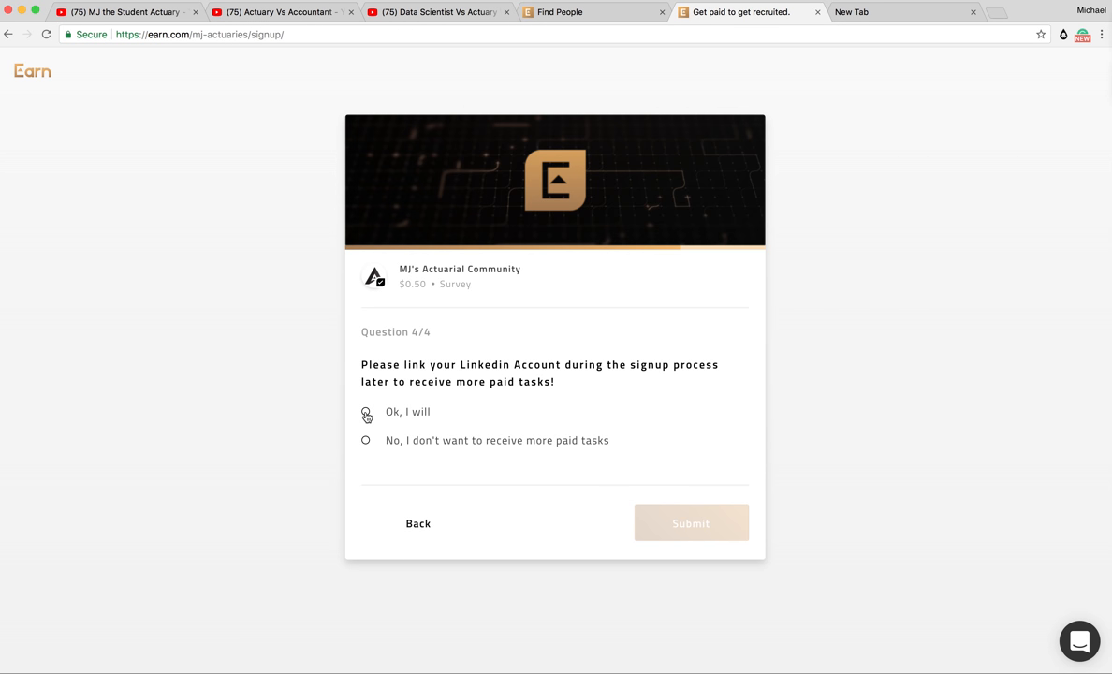
{"action": "left_click", "coordinate": [366, 412]}
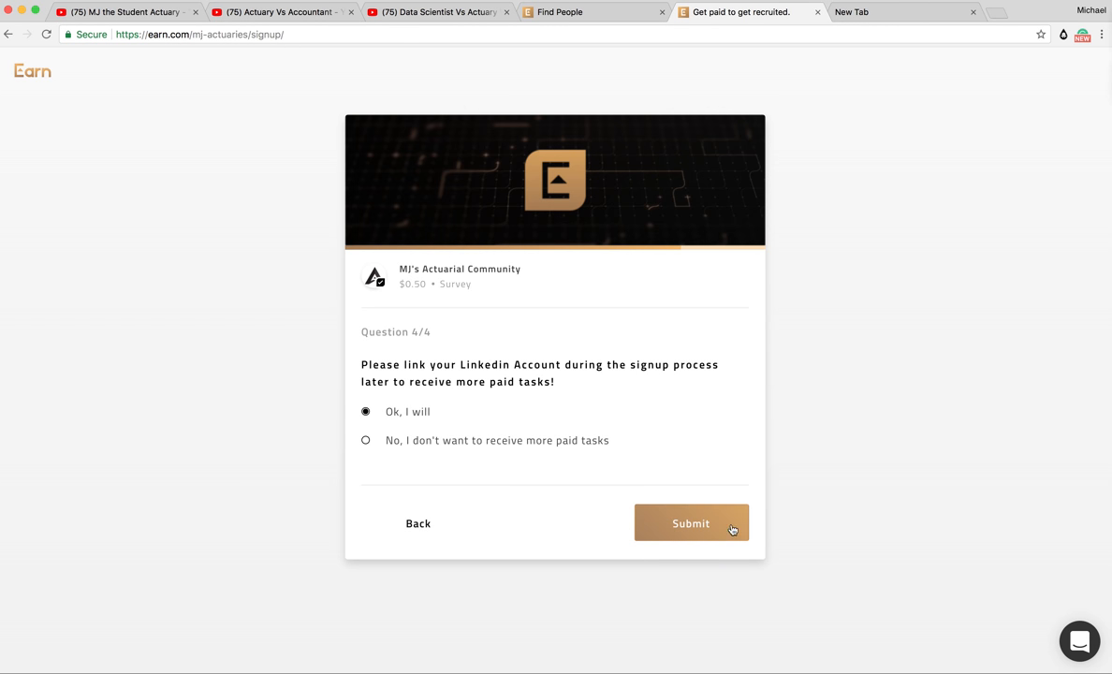
{"action": "left_click", "coordinate": [691, 523]}
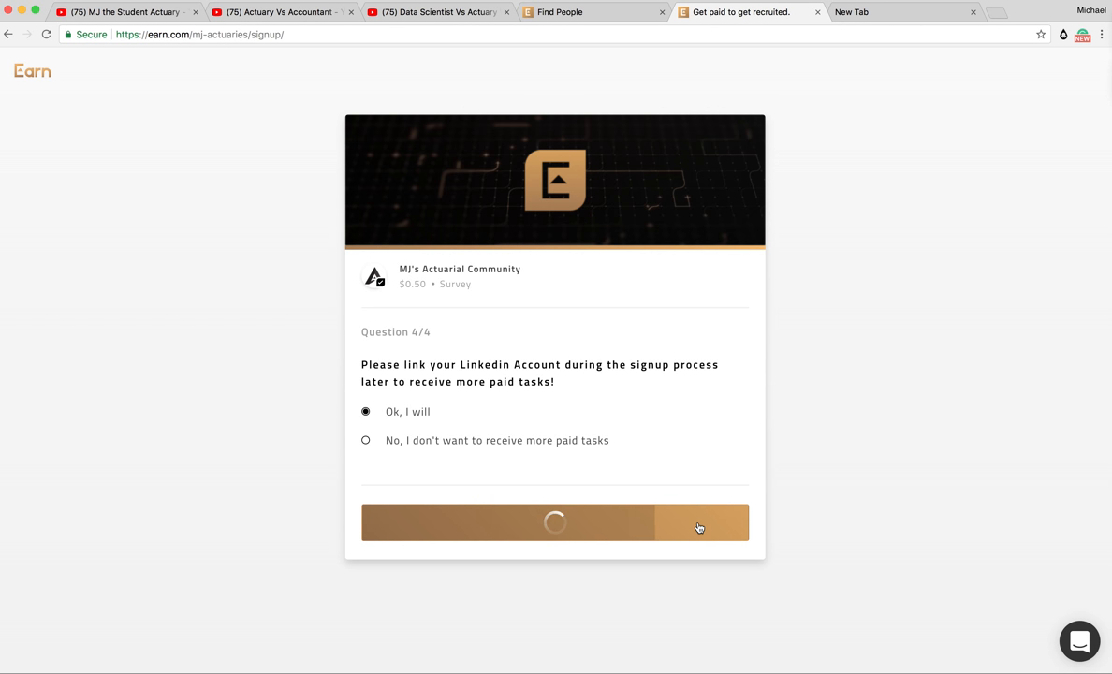
{"action": "left_click", "coordinate": [700, 522]}
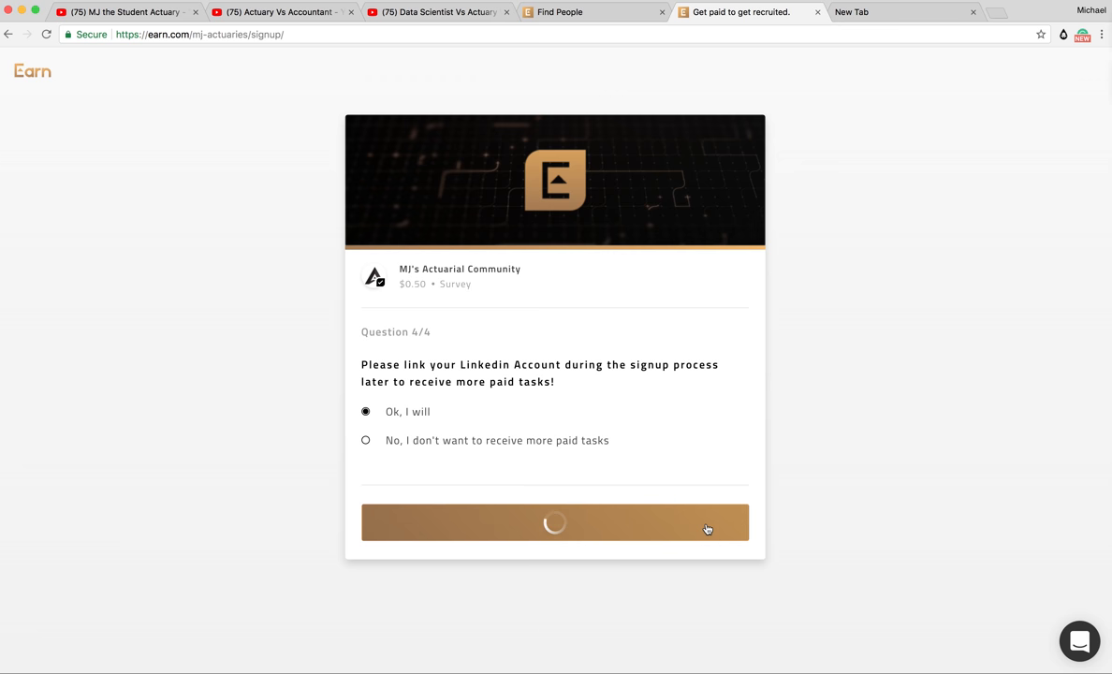
{"action": "left_click", "coordinate": [555, 522]}
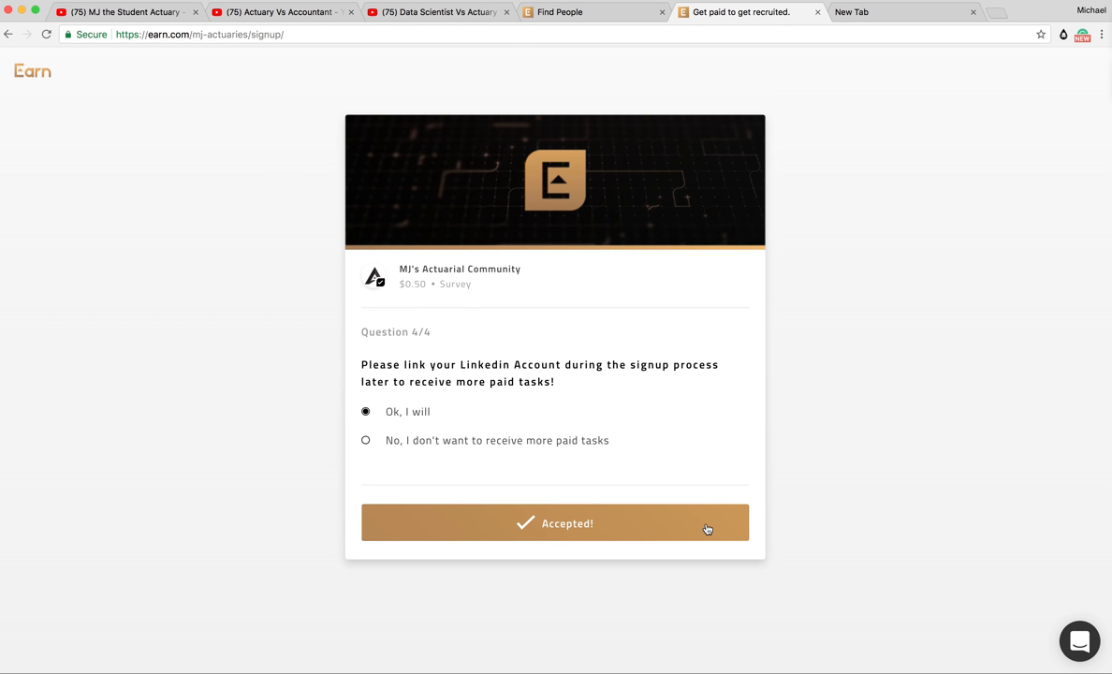
Step: Return to the Earn dashboard, check the empty Available tab, then show the actuaries Find People tab
{"action": "left_click", "coordinate": [554, 522]}
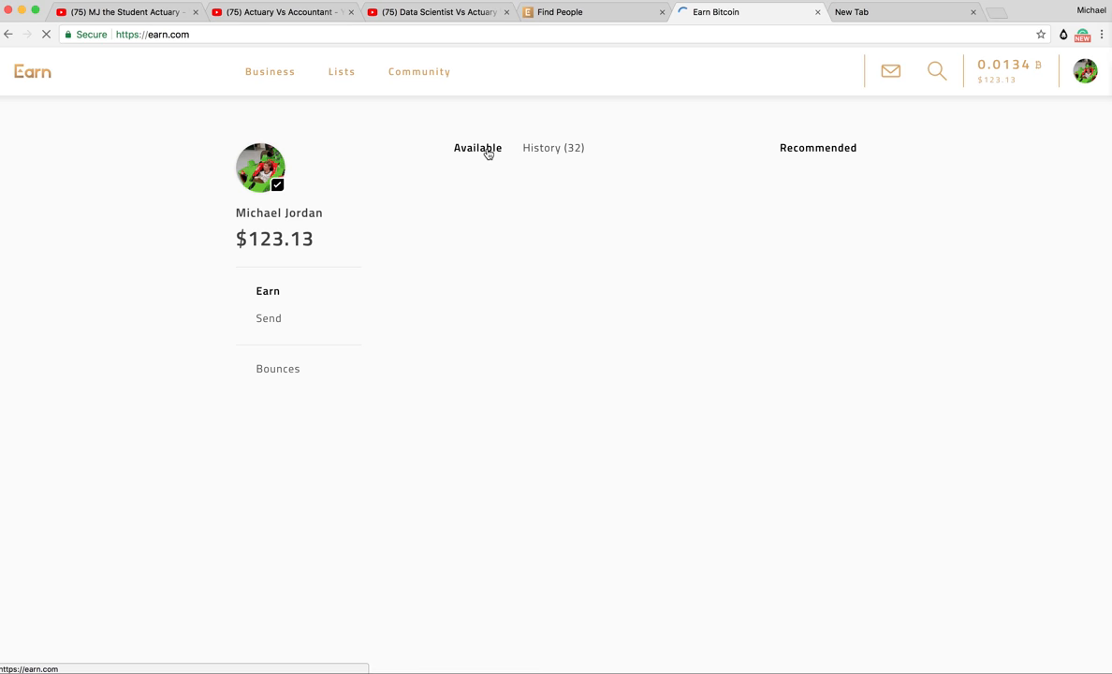
{"action": "left_click", "coordinate": [477, 148]}
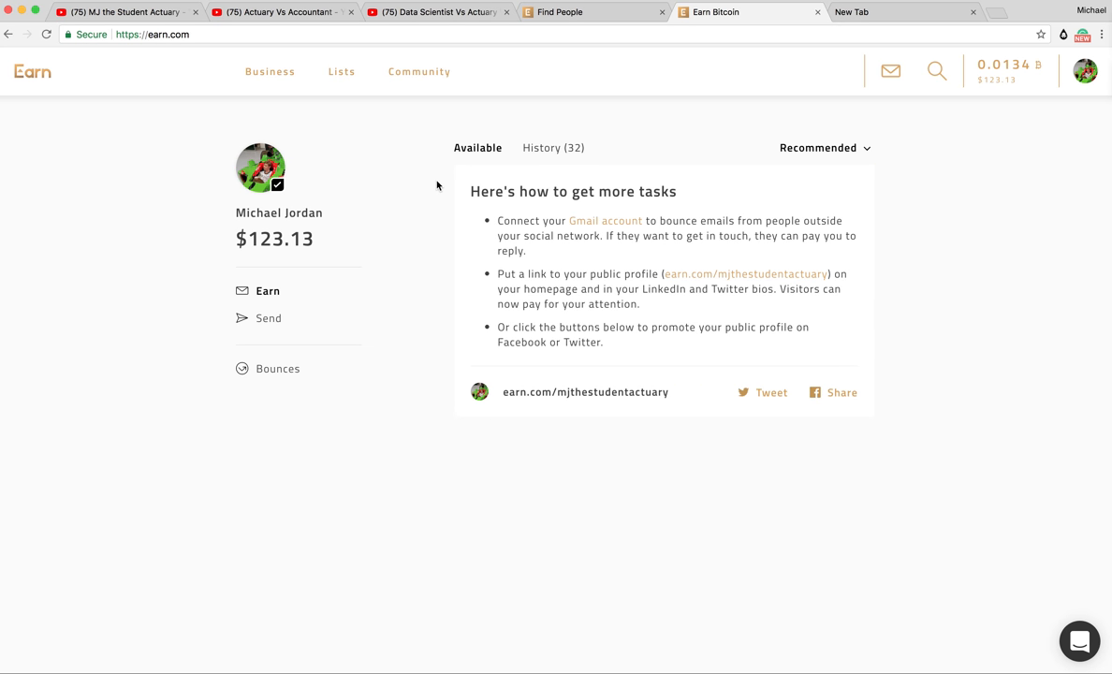
{"action": "mouse_move", "coordinate": [578, 321]}
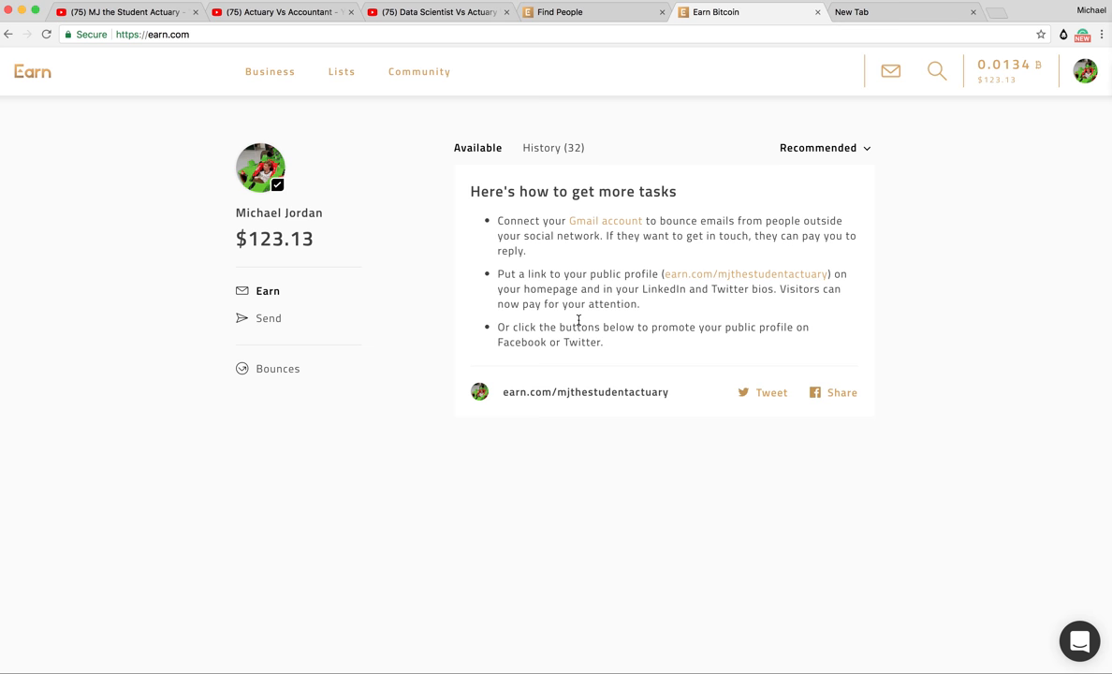
{"action": "left_click", "coordinate": [1083, 72]}
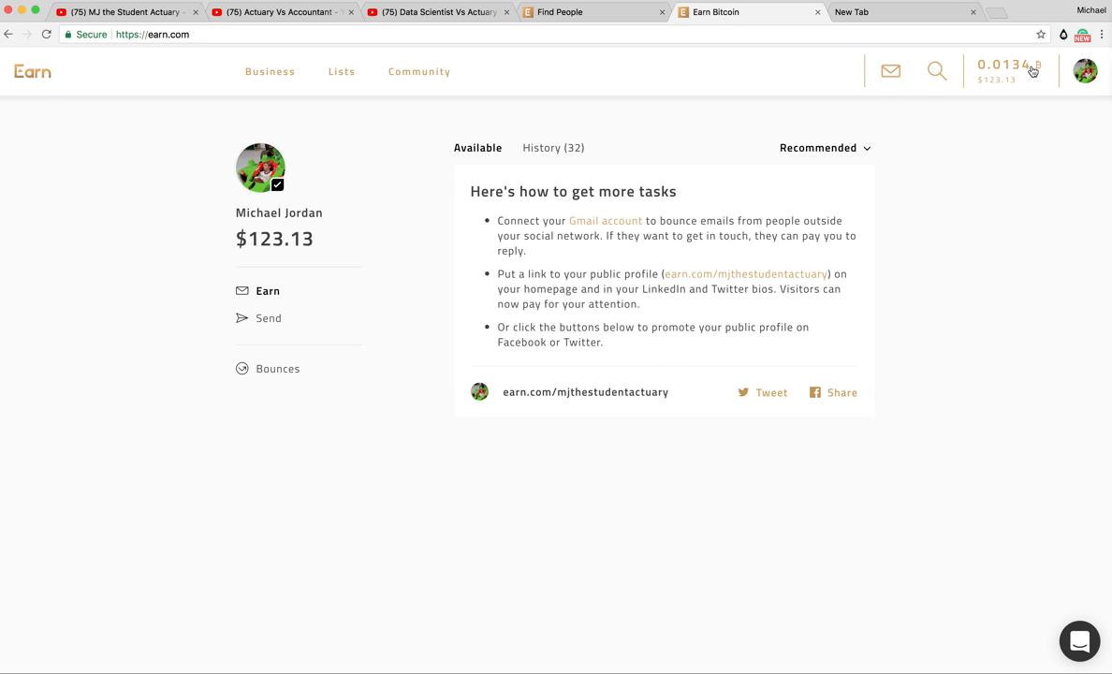
{"action": "mouse_move", "coordinate": [550, 162]}
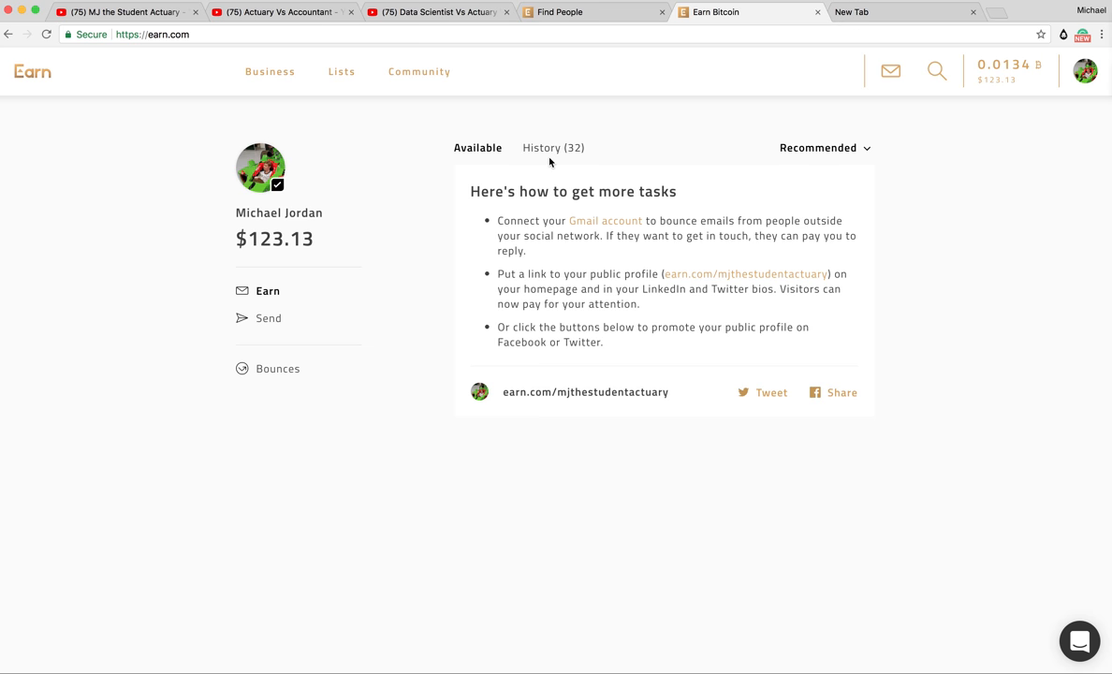
{"action": "mouse_move", "coordinate": [563, 79]}
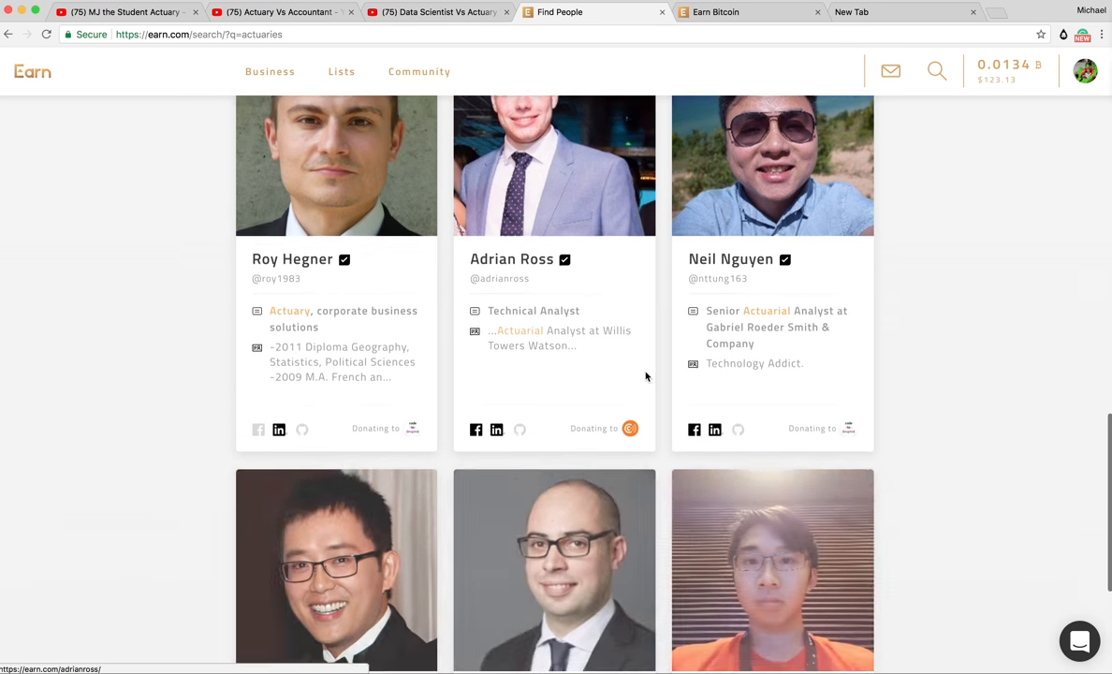
{"action": "scroll", "scroll_direction": "down", "scroll_amount": 3}
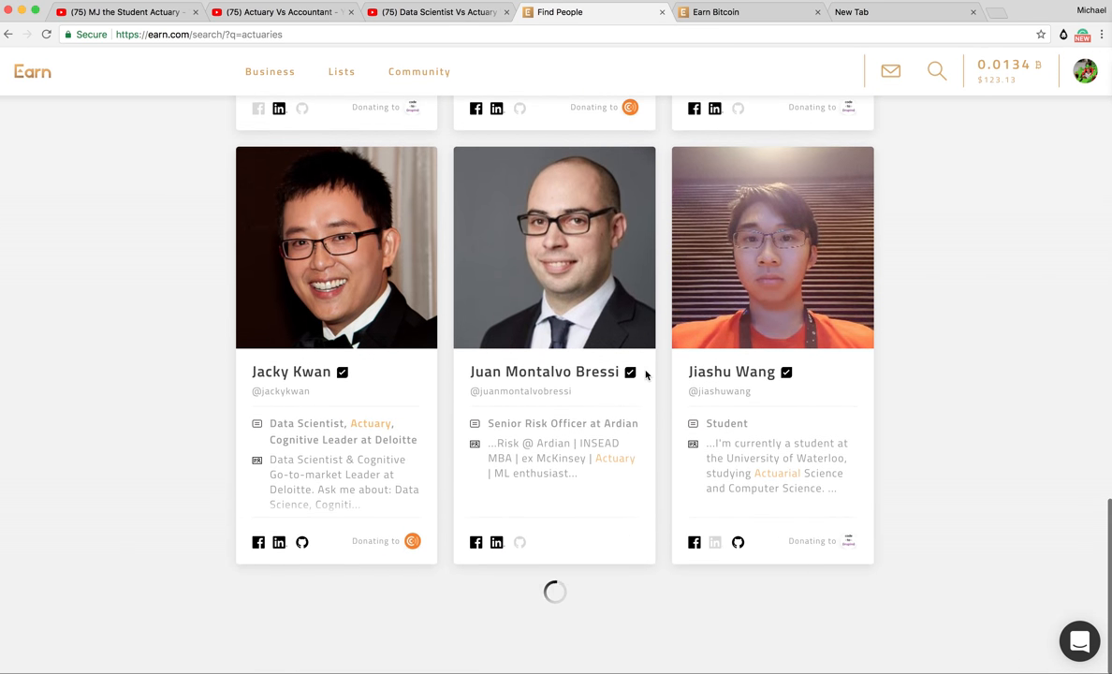
{"action": "scroll", "scroll_direction": "down", "scroll_amount": 3}
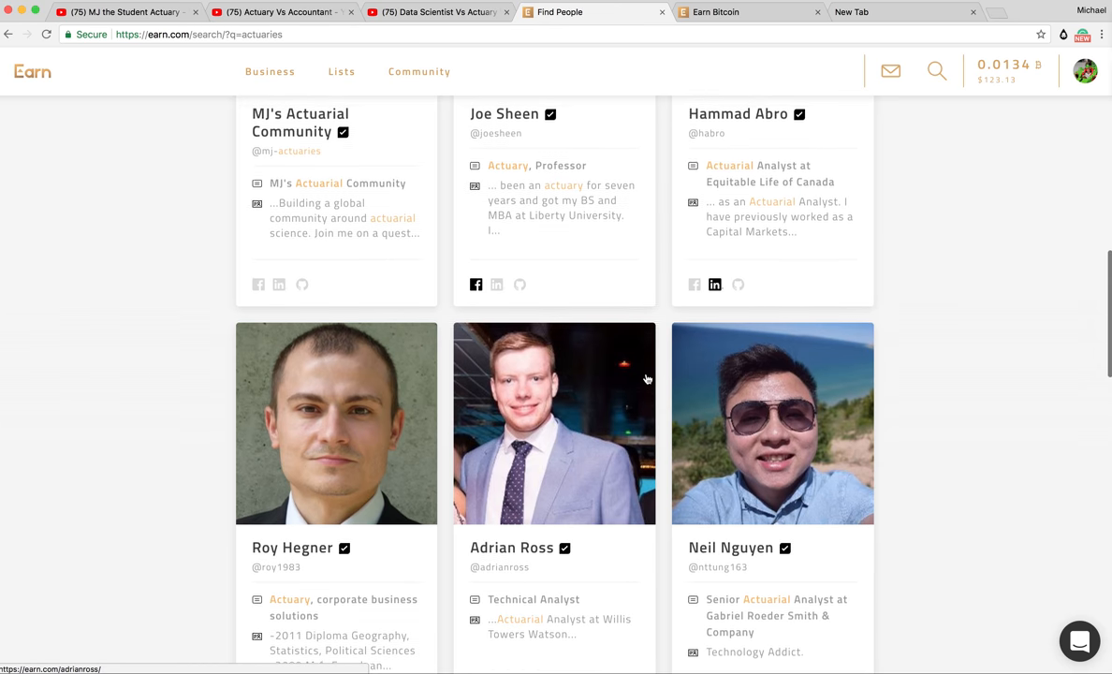
{"action": "scroll", "scroll_direction": "up", "scroll_amount": 3}
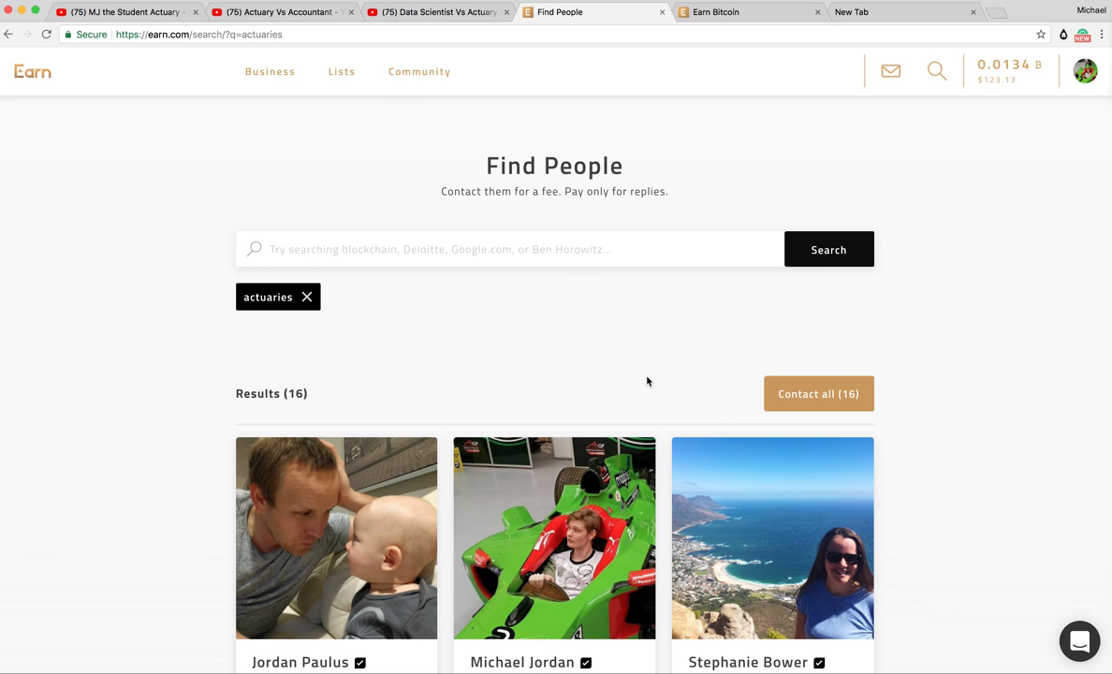
{"action": "mouse_move", "coordinate": [539, 120]}
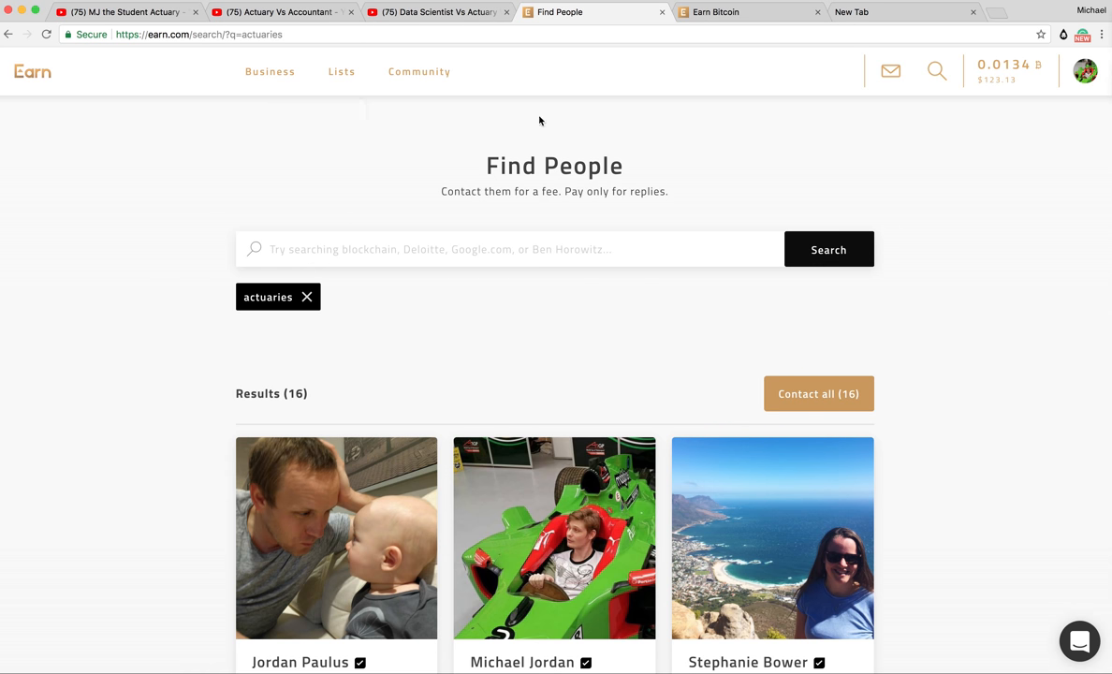
{"action": "mouse_move", "coordinate": [444, 291]}
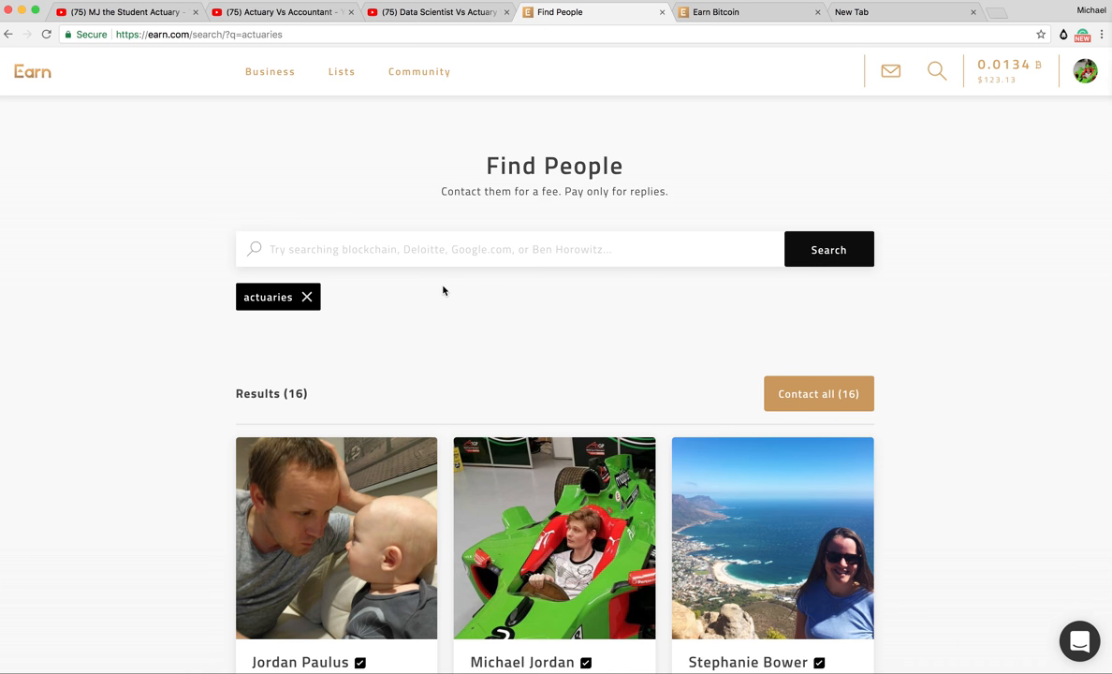
{"action": "mouse_move", "coordinate": [481, 243]}
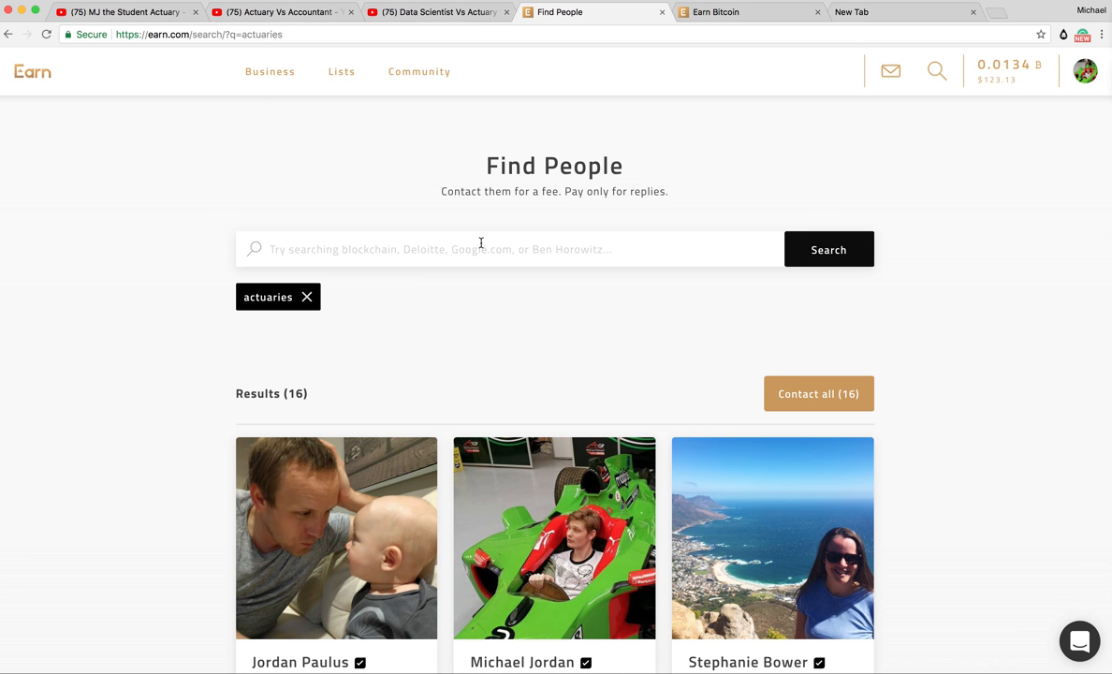